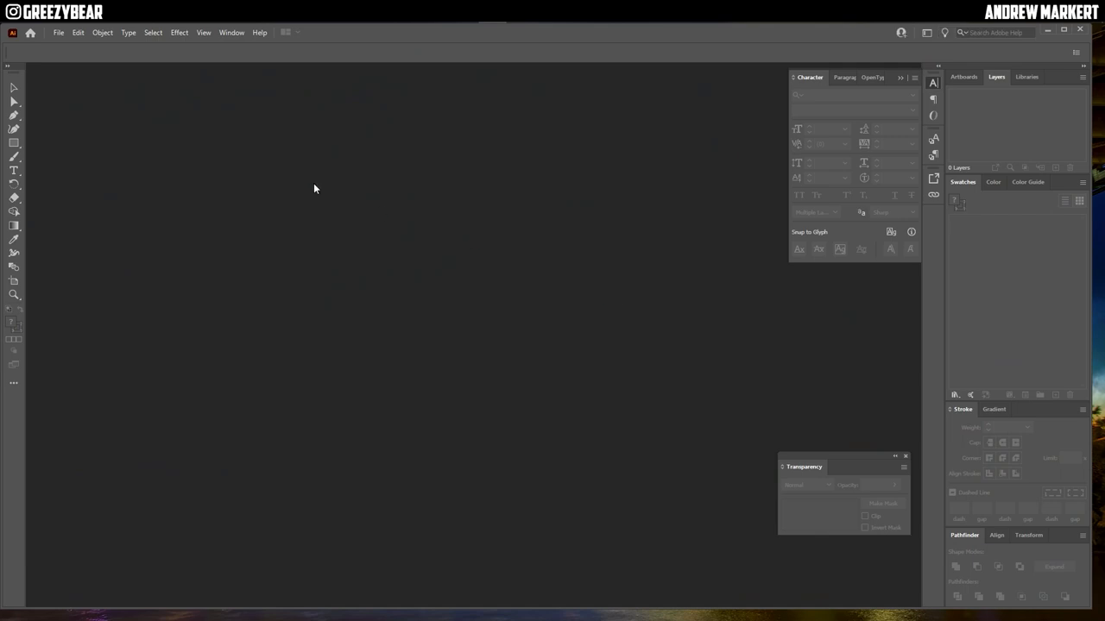
# - Open the system_chip03.ai artwork and accept the colour profile warning
pyautogui.click(59, 31)
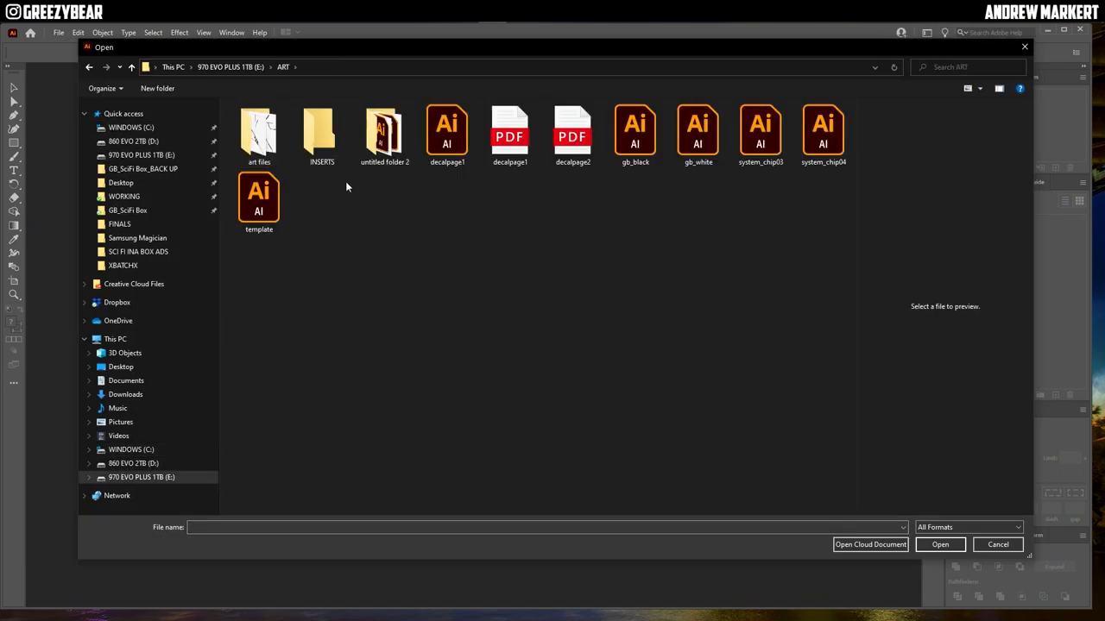
pyautogui.click(759, 135)
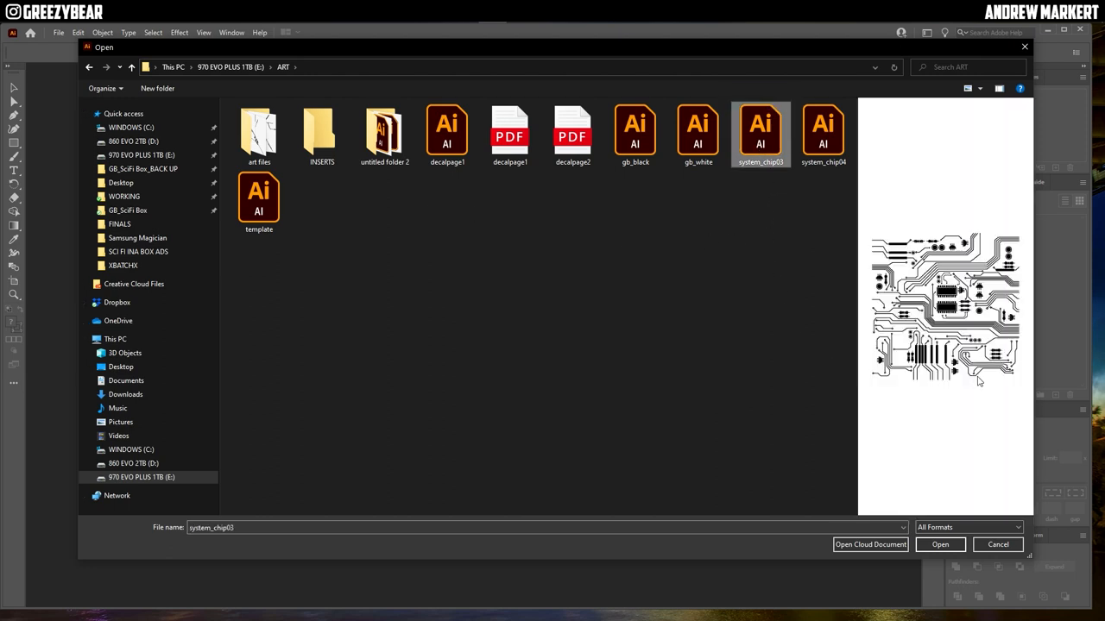
pyautogui.click(939, 545)
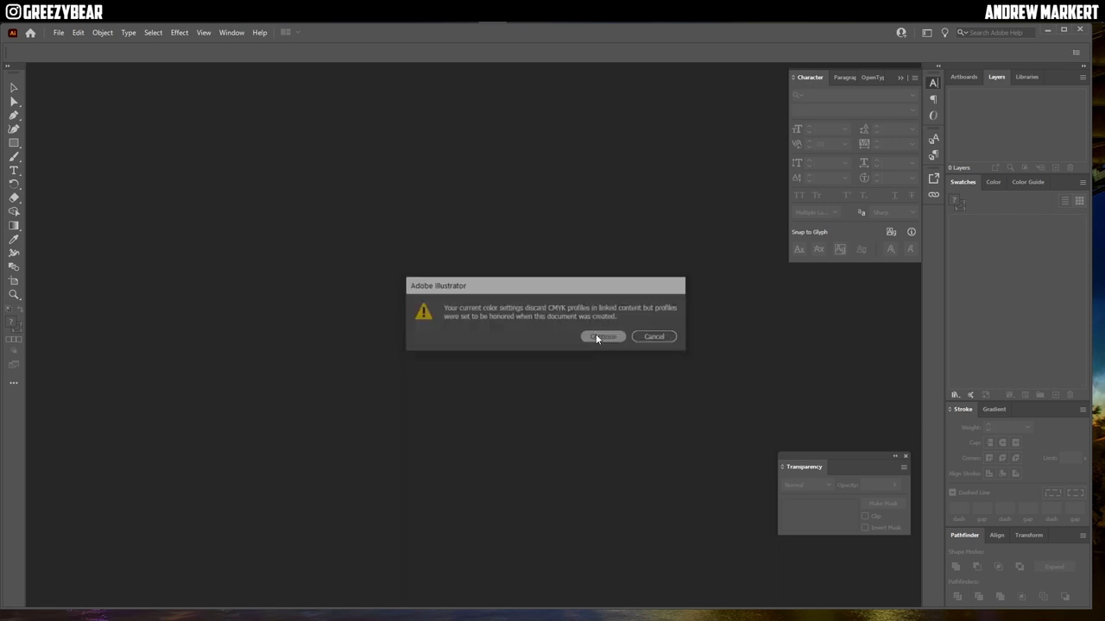
pyautogui.click(602, 337)
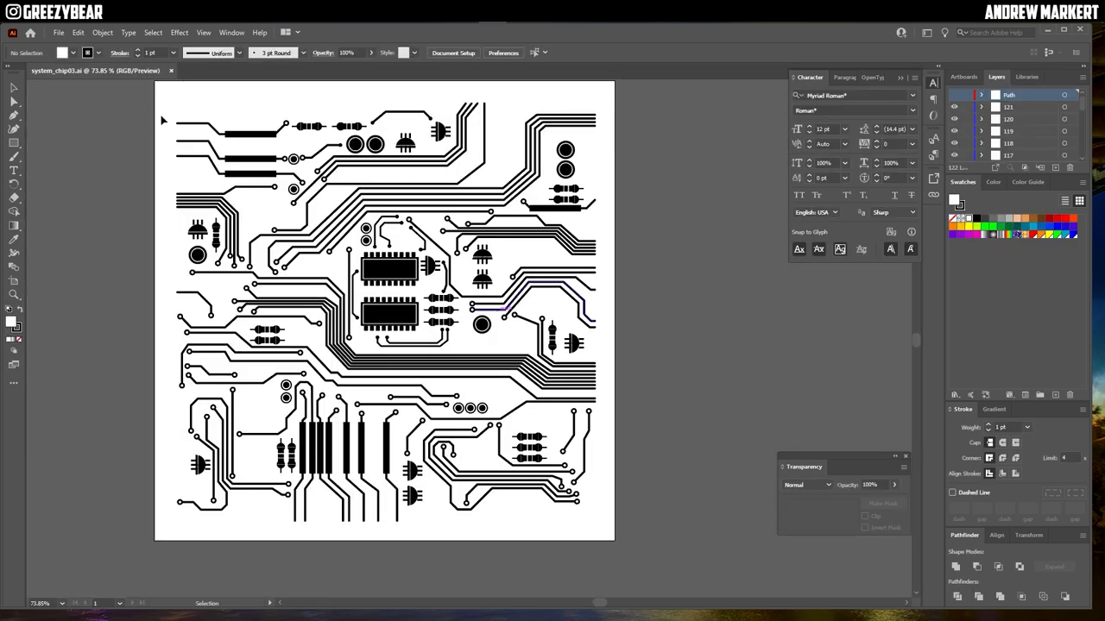
# - Export the artwork as SVG 'system_chip03' to the target folder on the C drive
pyautogui.click(59, 31)
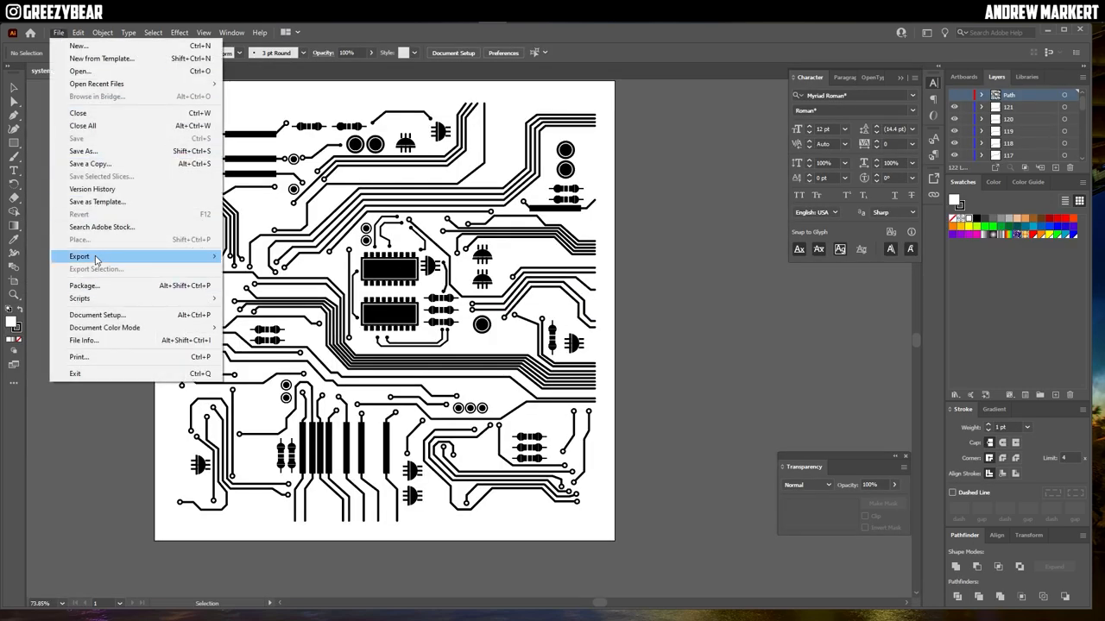
pyautogui.click(79, 255)
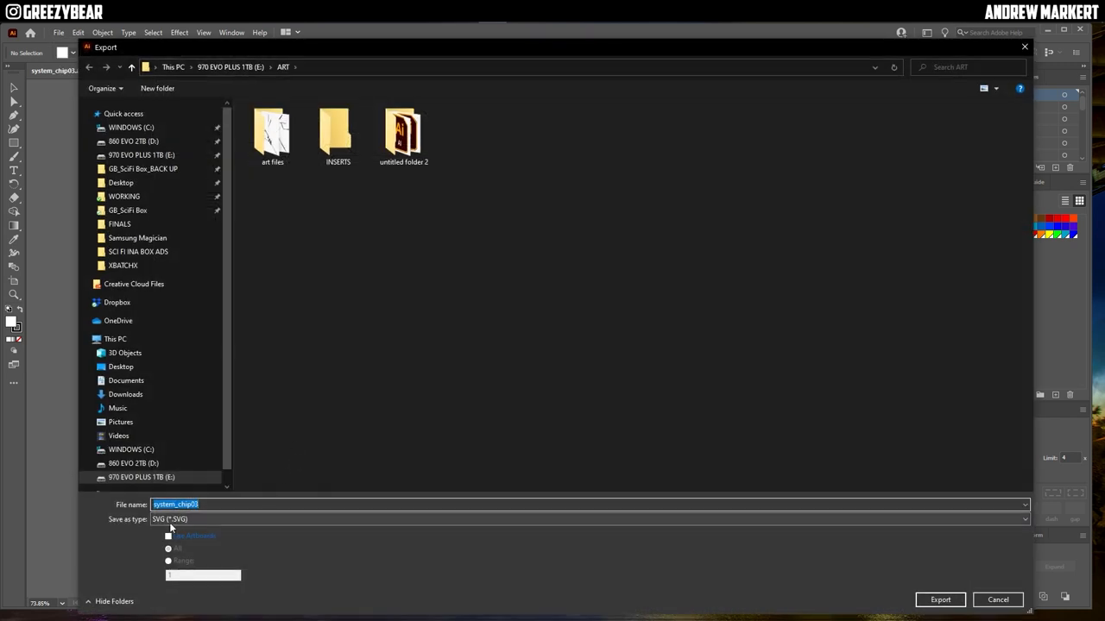
pyautogui.moveTo(188, 525)
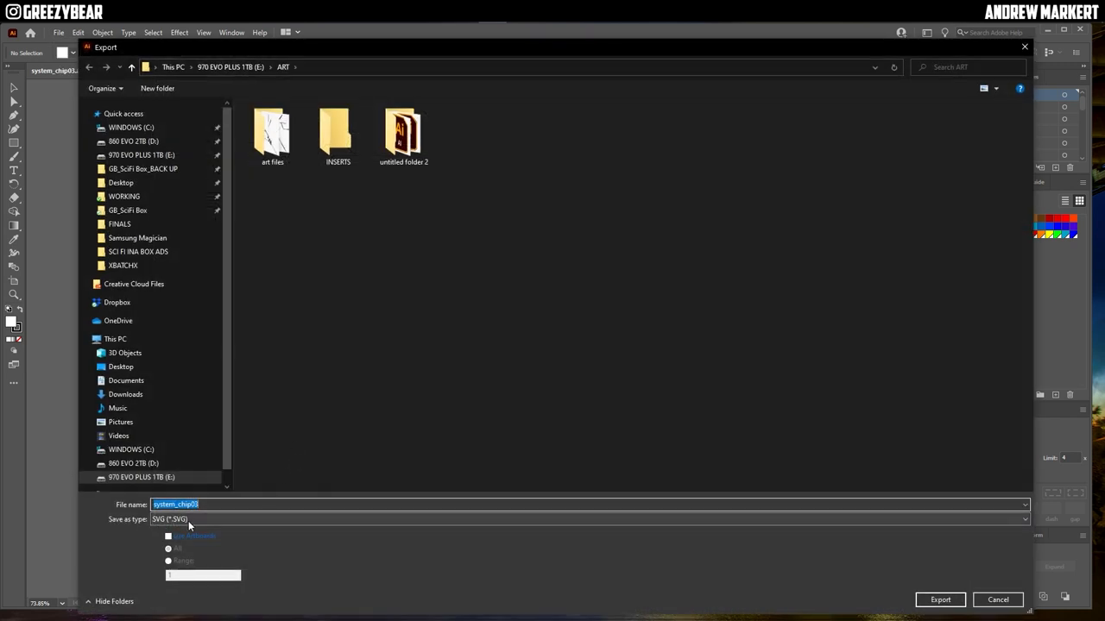
pyautogui.click(131, 128)
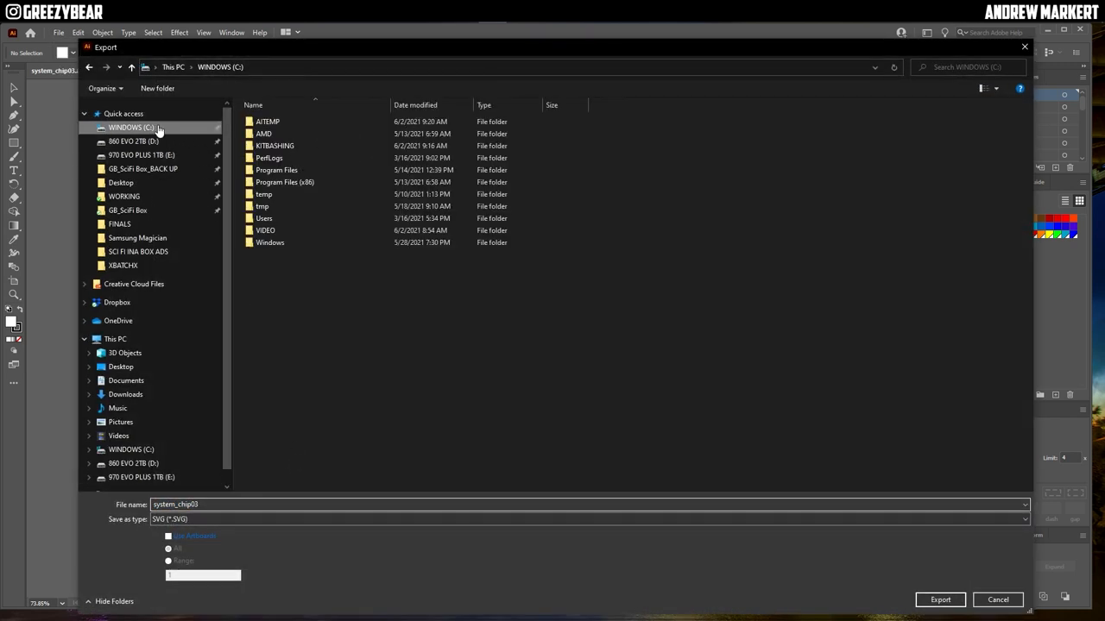
pyautogui.doubleClick(274, 145)
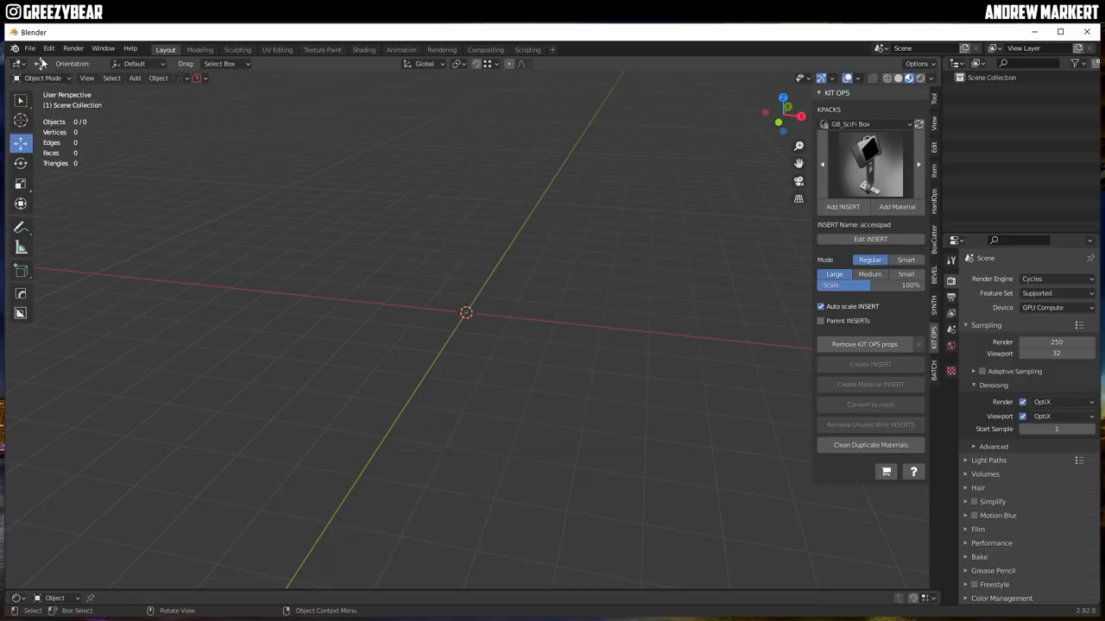
# - Import system_chip03.svg from C:\ARTBASHING as curve objects
pyautogui.click(31, 48)
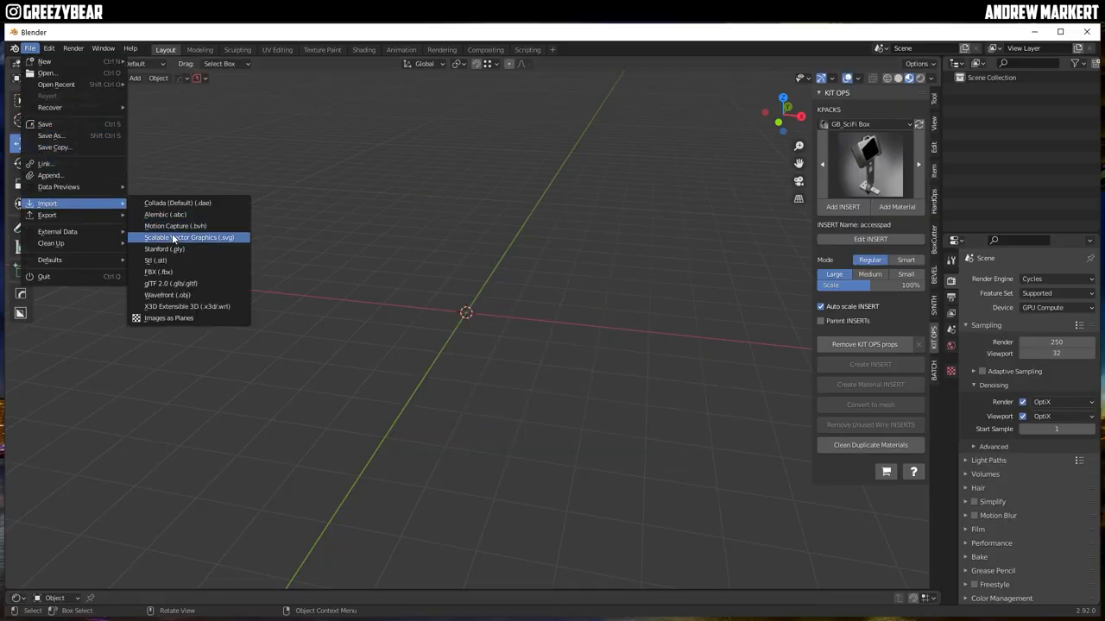
pyautogui.click(190, 238)
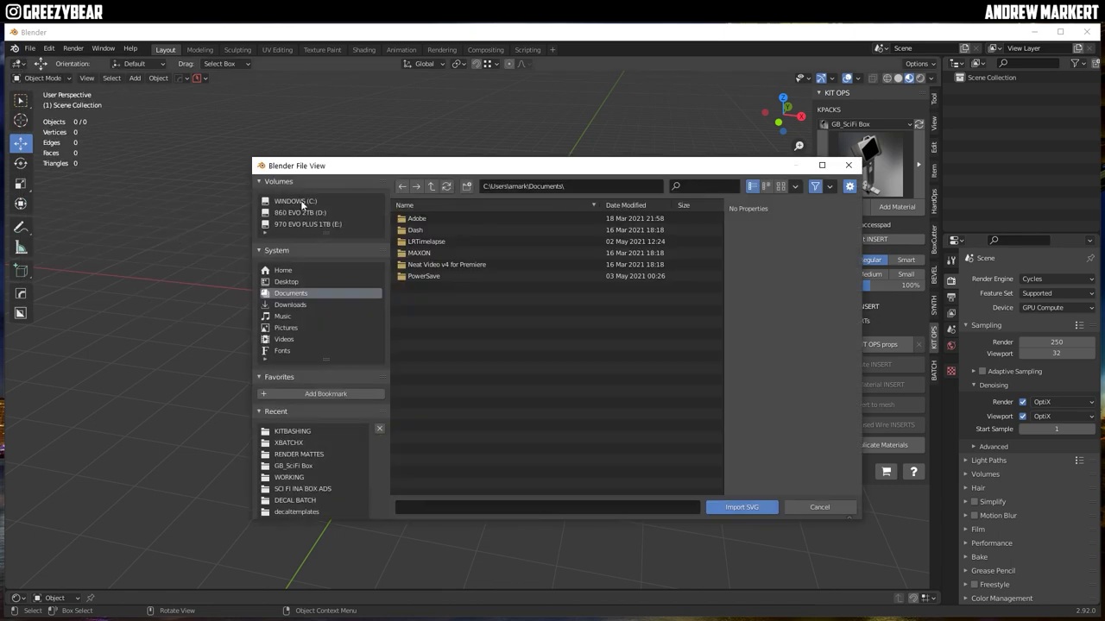
pyautogui.doubleClick(291, 431)
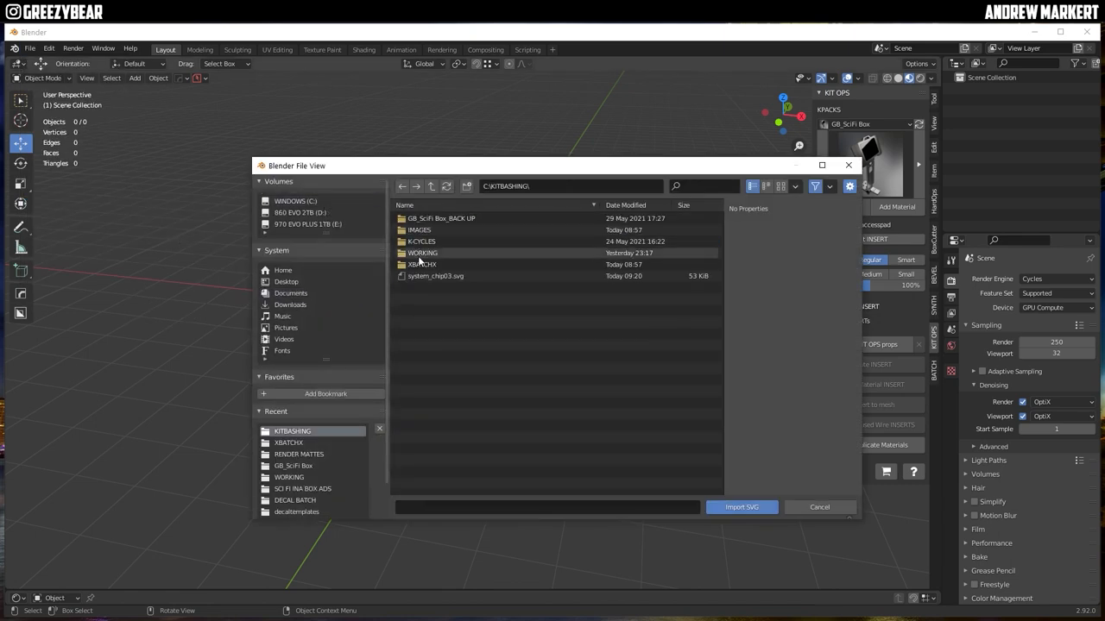
pyautogui.click(740, 508)
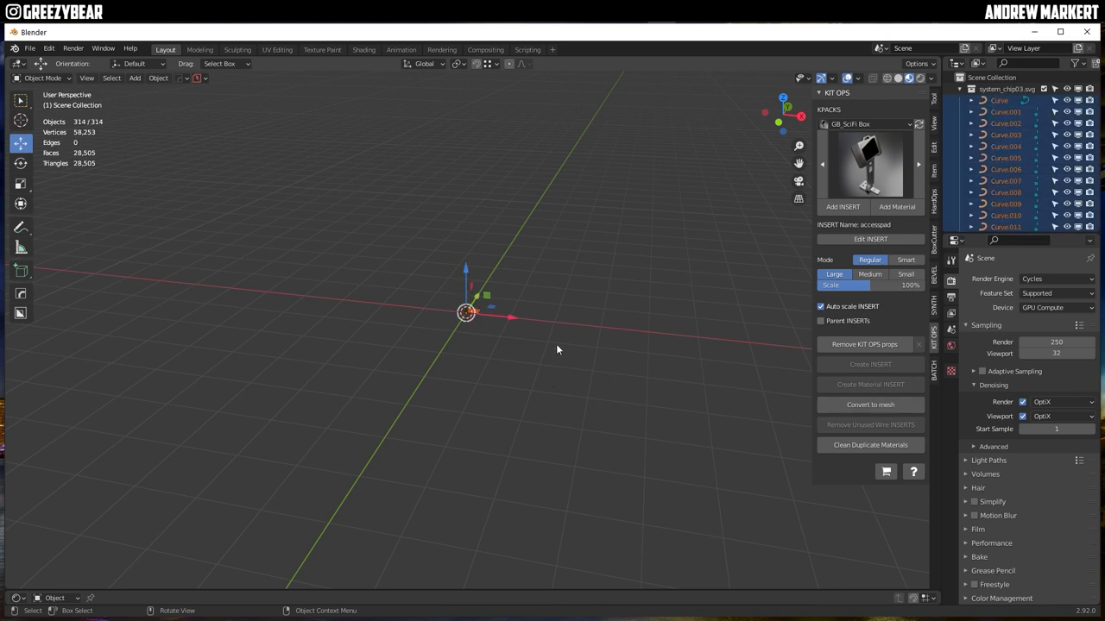
# - Scale the imported board up and delete stray chip outline curves, leaving 306 objects
pyautogui.press('s')
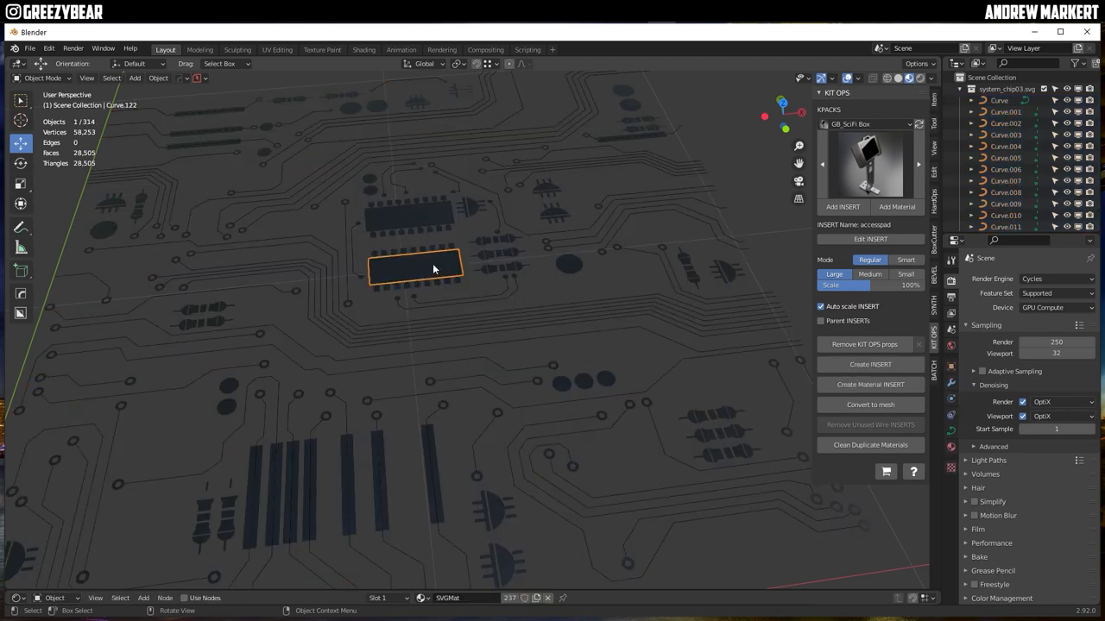
pyautogui.click(542, 271)
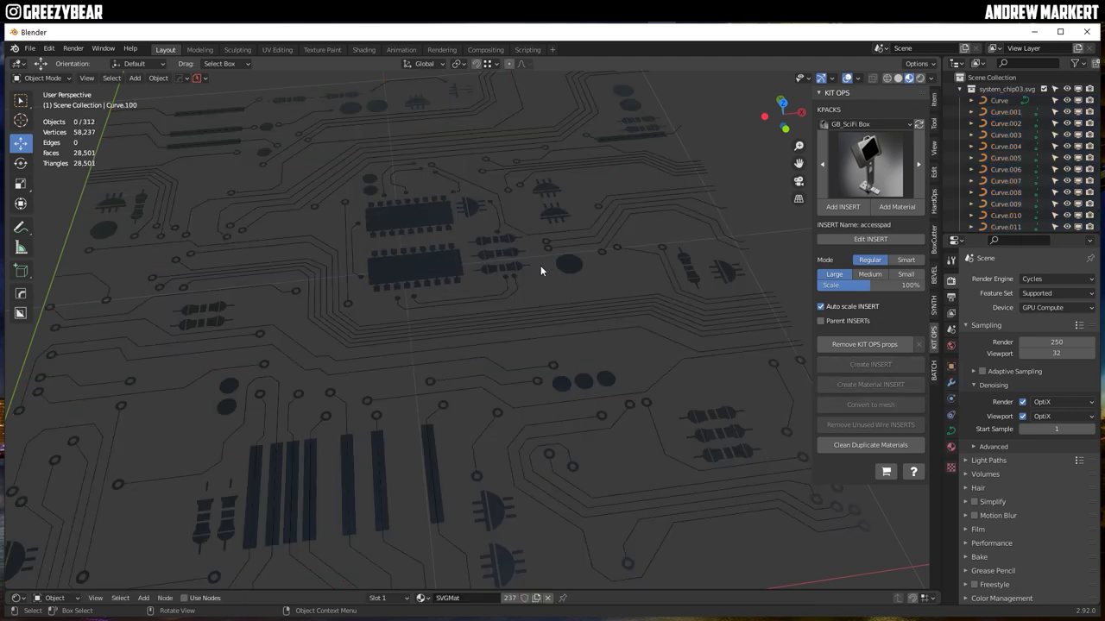
pyautogui.click(568, 263)
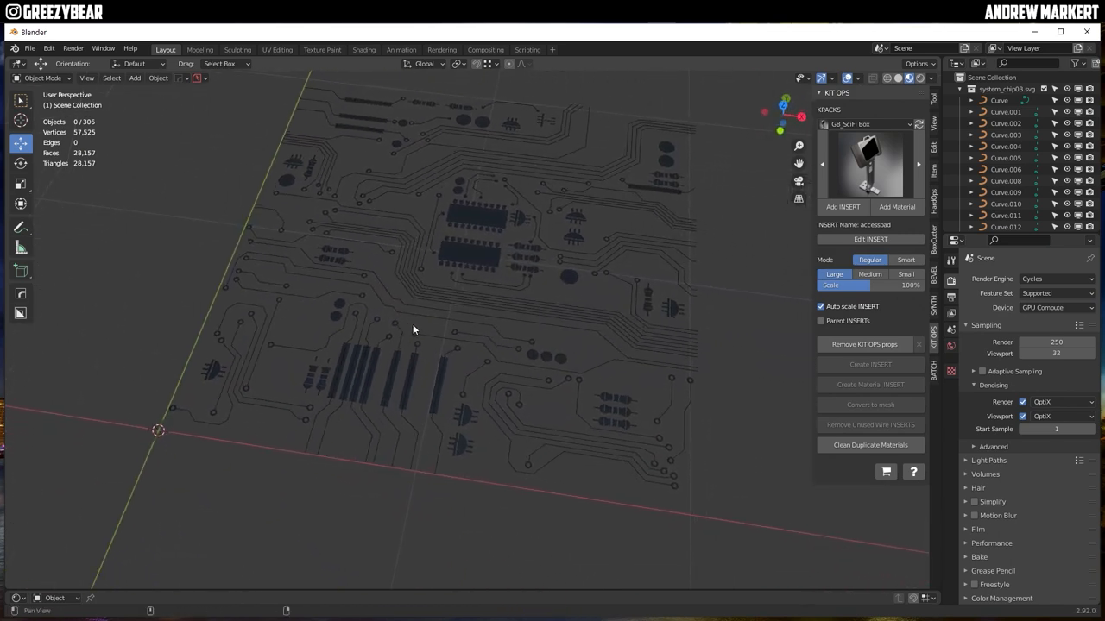
# - Select all 306 board curves and bring up their object context menu
pyautogui.click(460, 445)
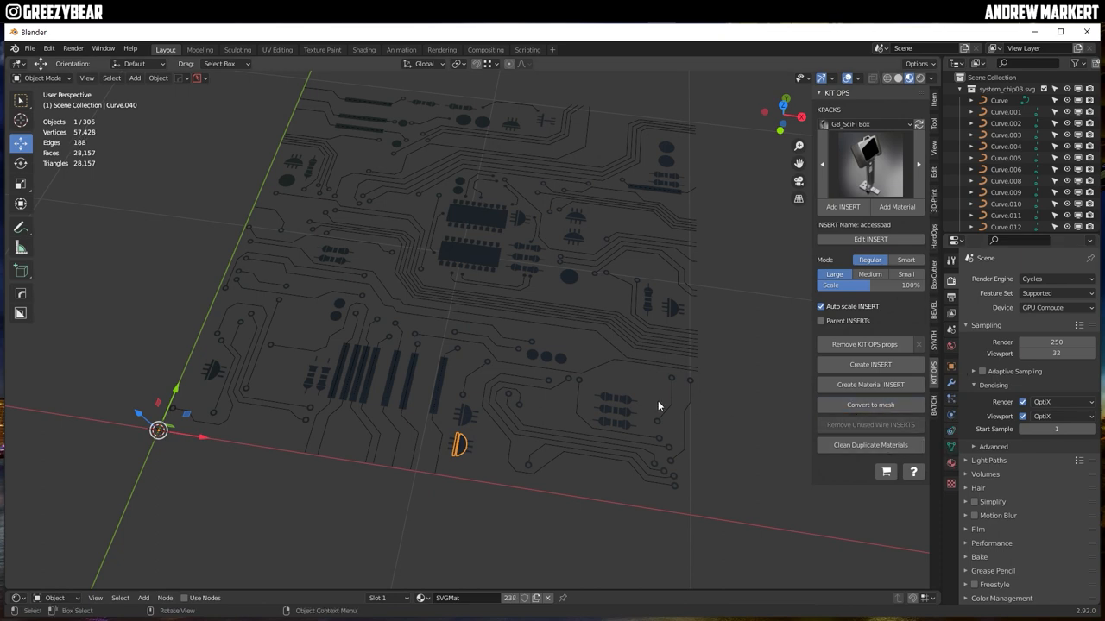
pyautogui.press('a')
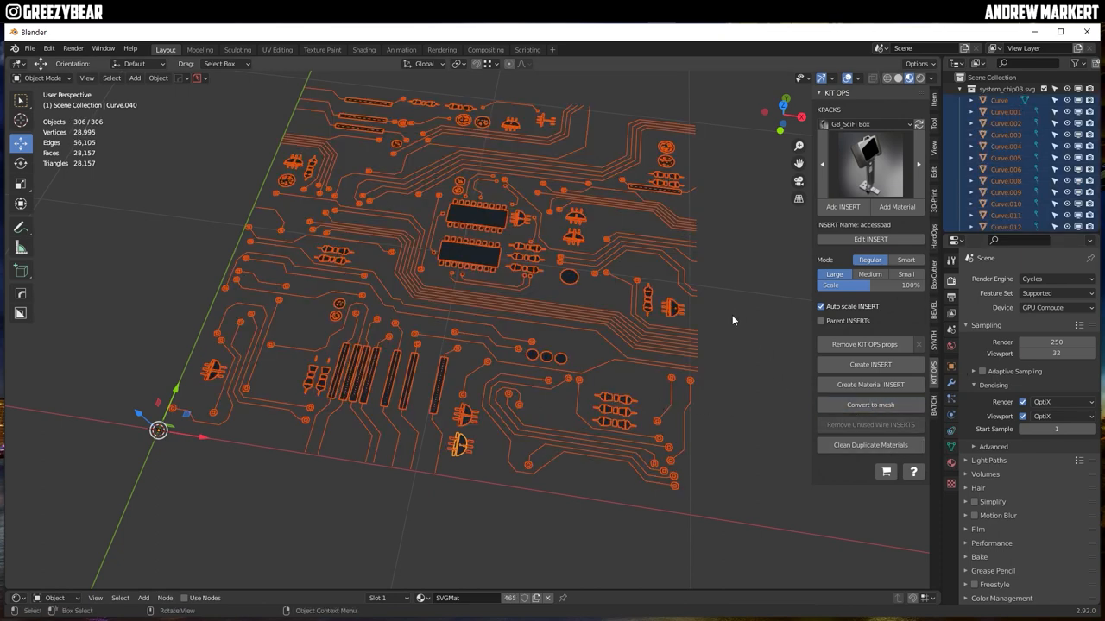
pyautogui.click(1004, 112)
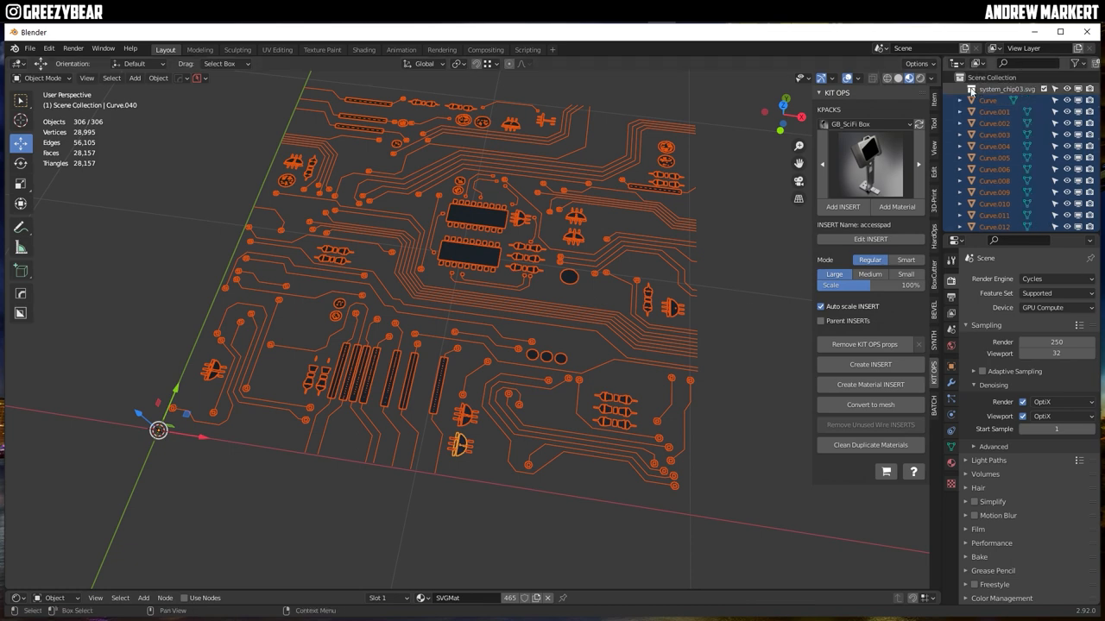
pyautogui.rightClick(1004, 89)
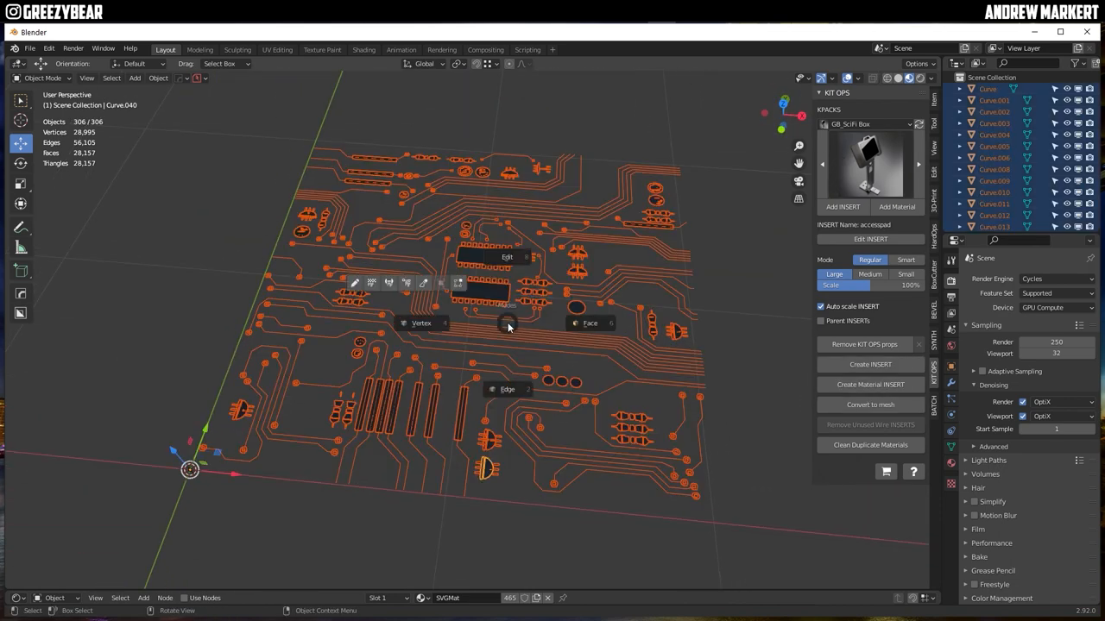
# - Give the selected curves extrude depth so traces and chips stand up in 3D, then pick the trace curves
pyautogui.press('Tab')
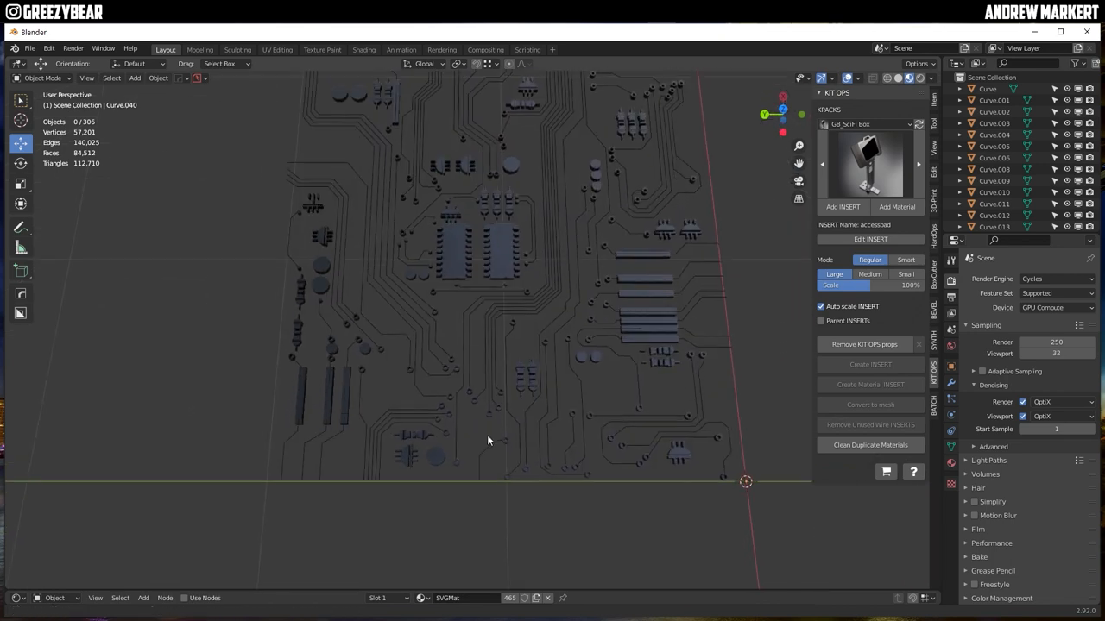
pyautogui.click(497, 349)
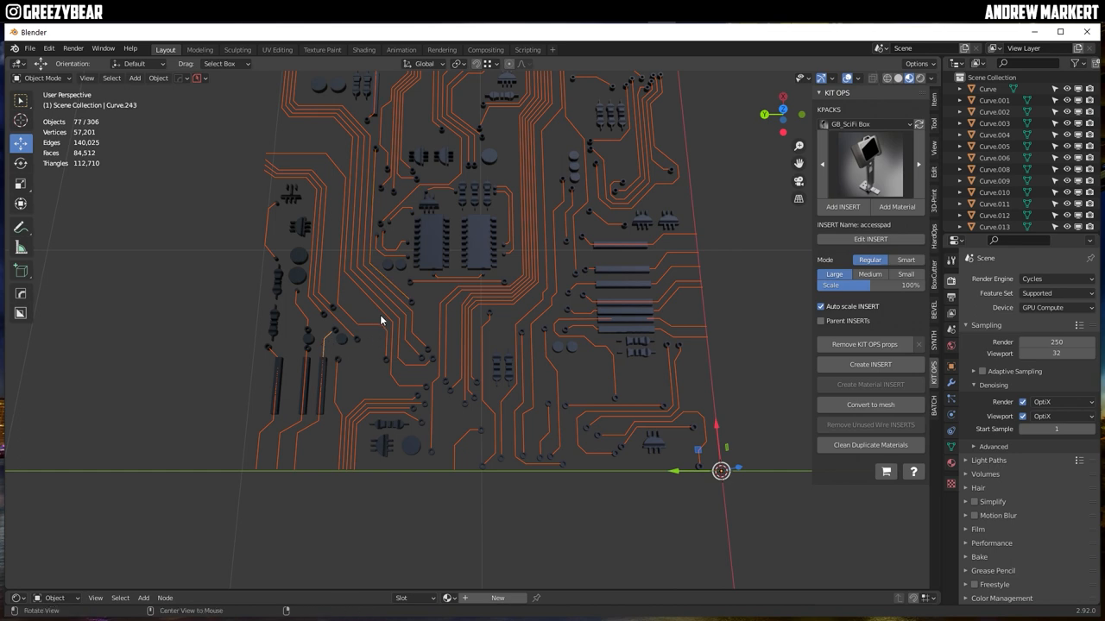
# - Convert the selected curve traces to mesh, forming rounded tube-like wires
pyautogui.moveTo(379, 319); pyautogui.dragTo(423, 341)
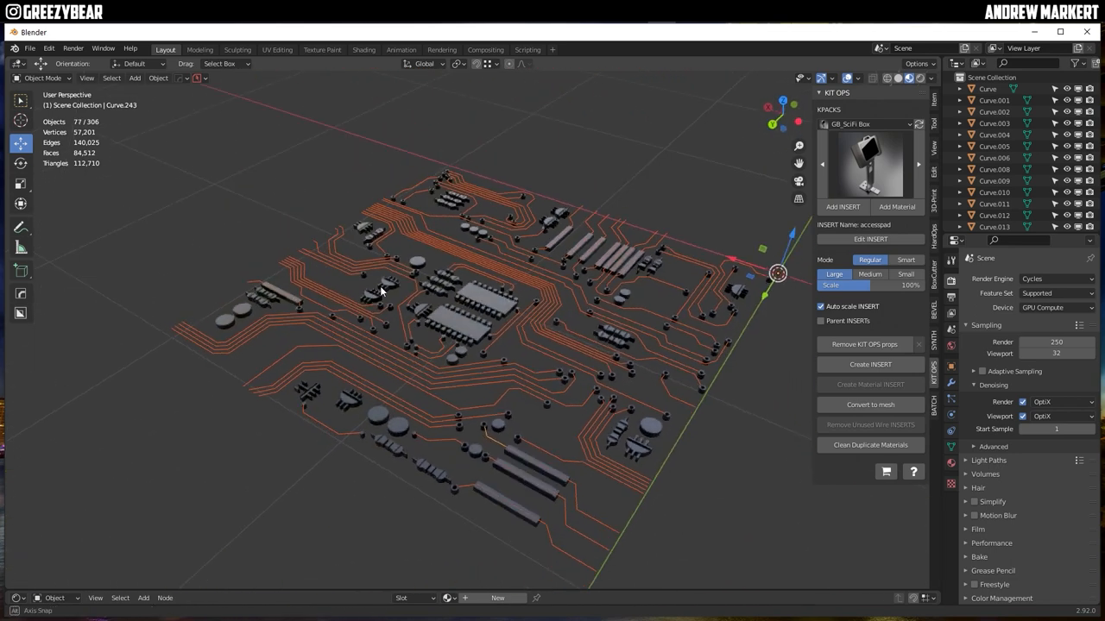
pyautogui.moveTo(379, 294); pyautogui.dragTo(566, 324)
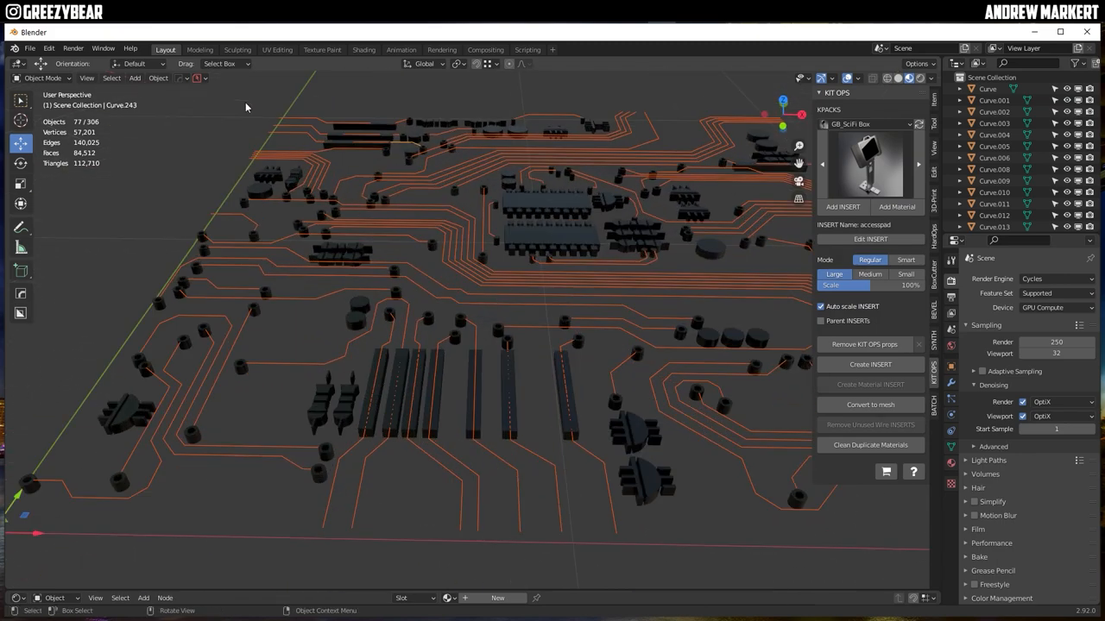
pyautogui.click(158, 78)
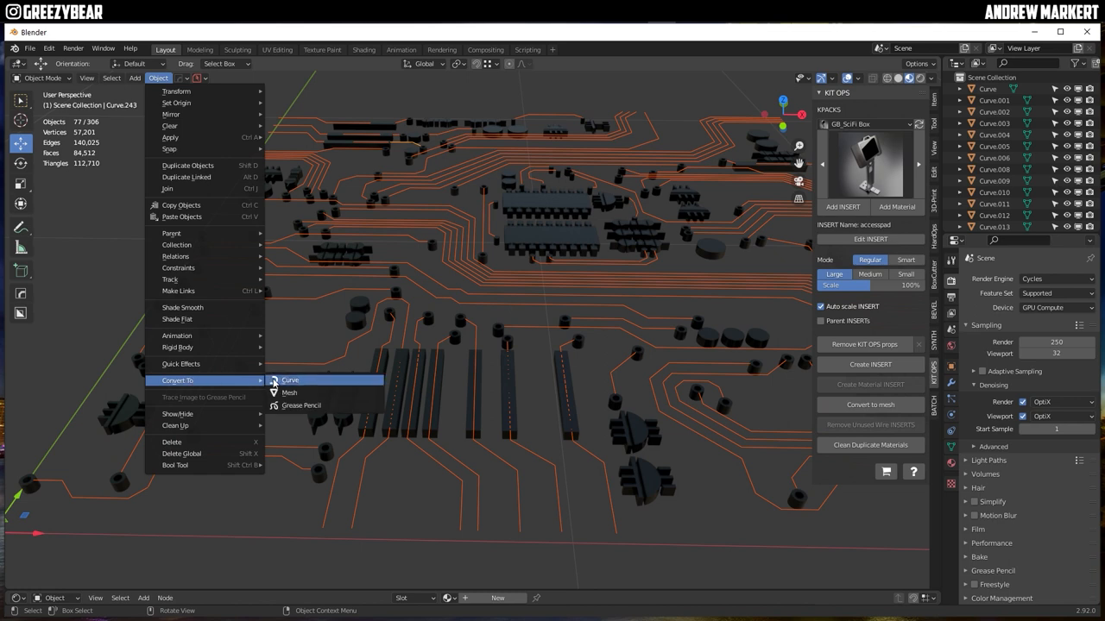
pyautogui.click(290, 380)
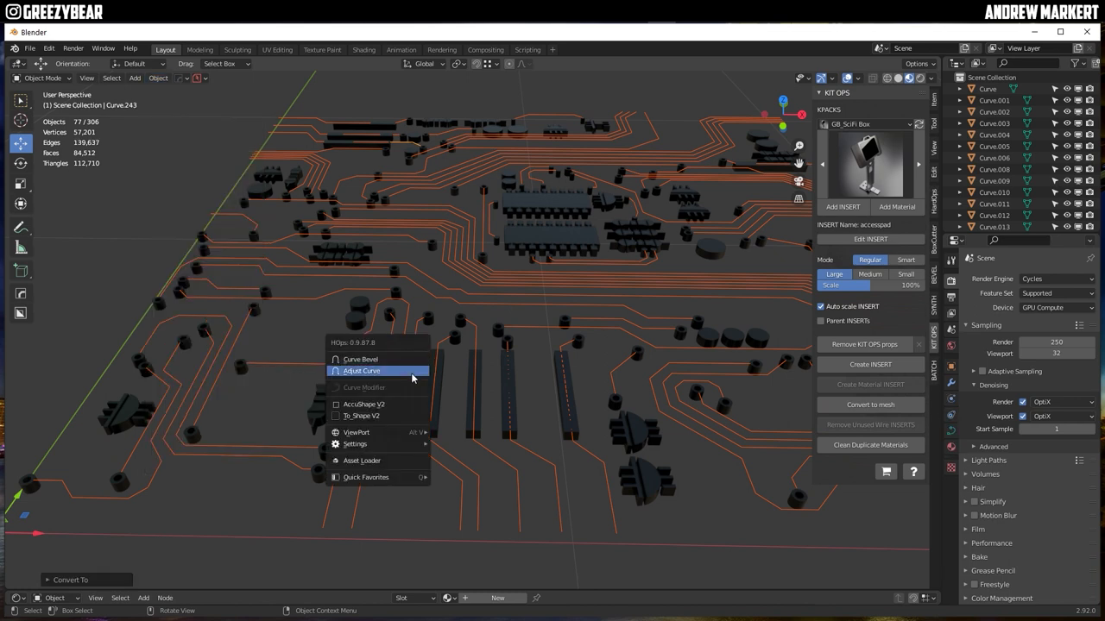
pyautogui.click(363, 369)
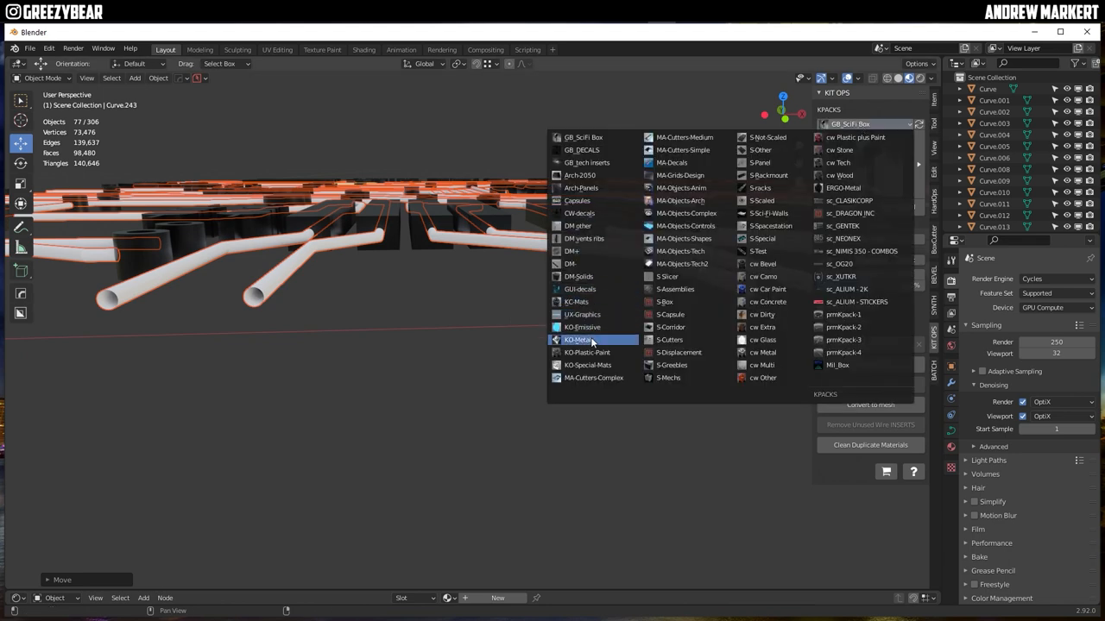
# - Assign KO-Metal titanium matte to the traces and dark anodized to the components
pyautogui.click(578, 339)
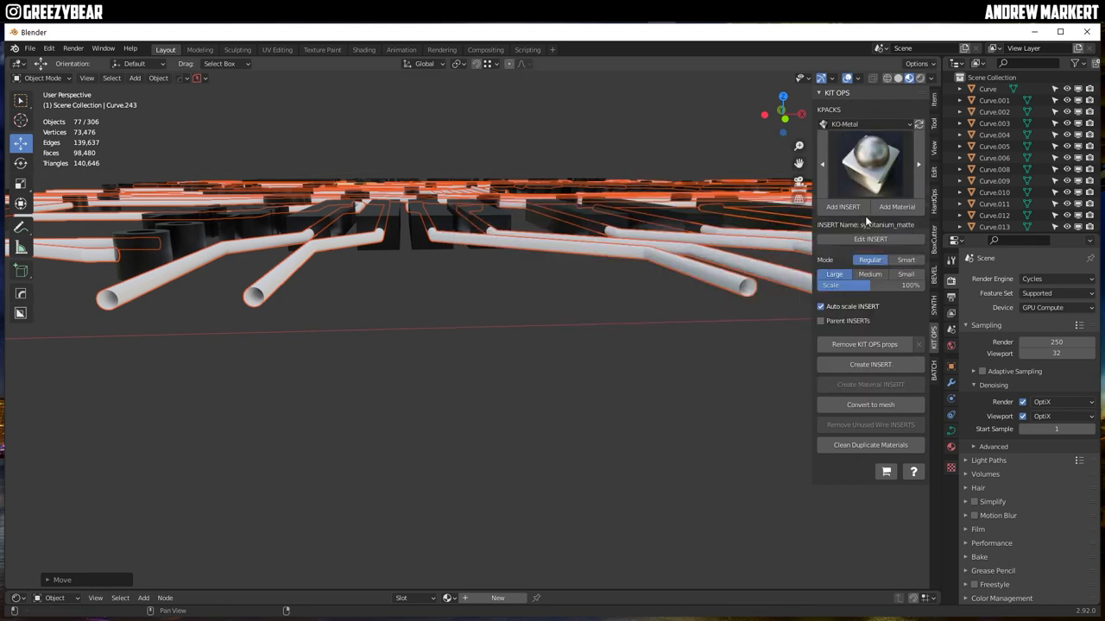
pyautogui.click(870, 383)
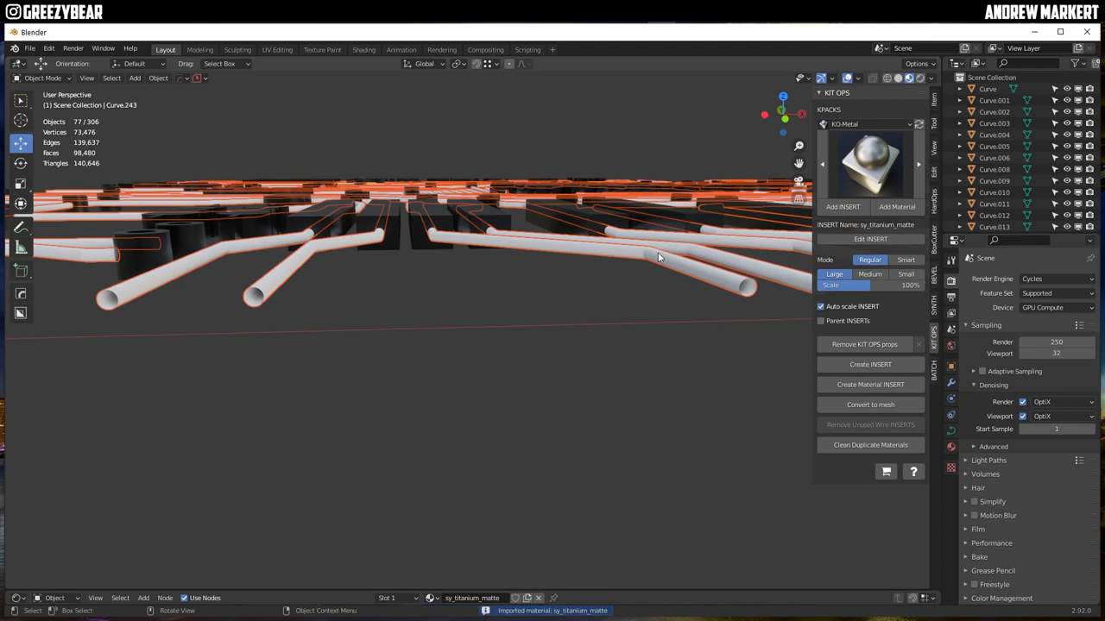
pyautogui.click(908, 77)
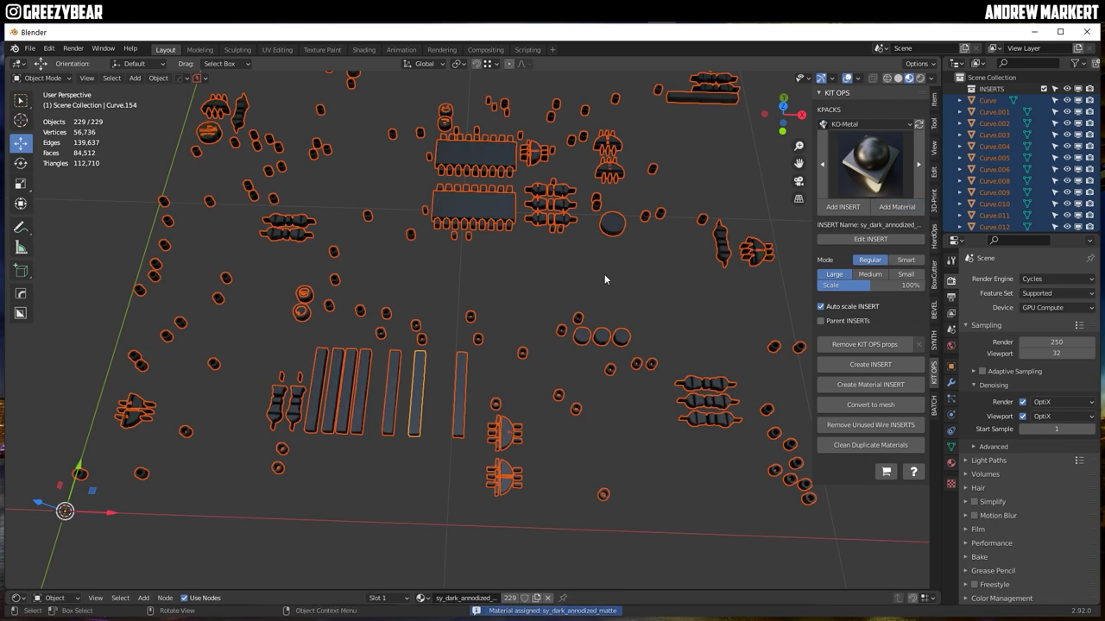
pyautogui.click(604, 280)
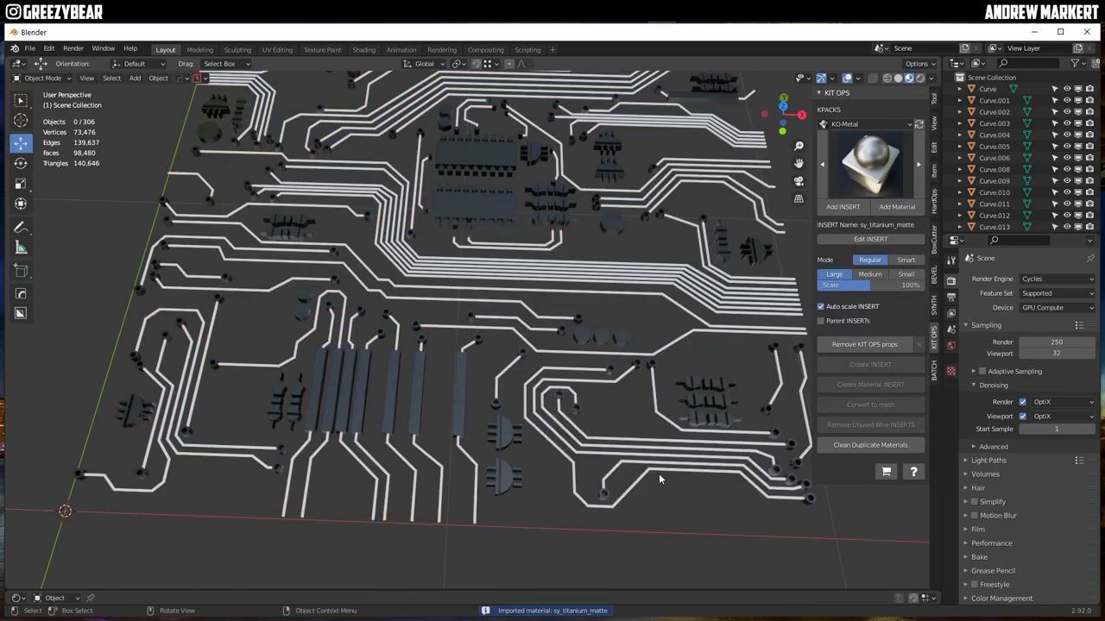
# - Assign titanium matte to the group of traces in the lower right of the board
pyautogui.moveTo(659, 480); pyautogui.dragTo(448, 397)
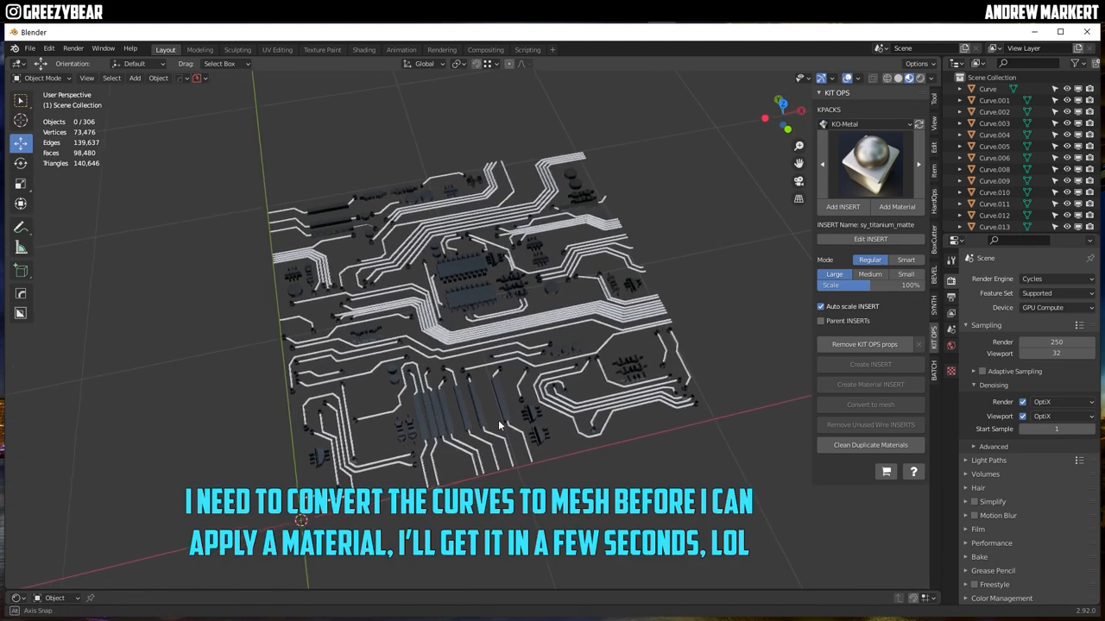
pyautogui.moveTo(497, 425); pyautogui.dragTo(578, 400)
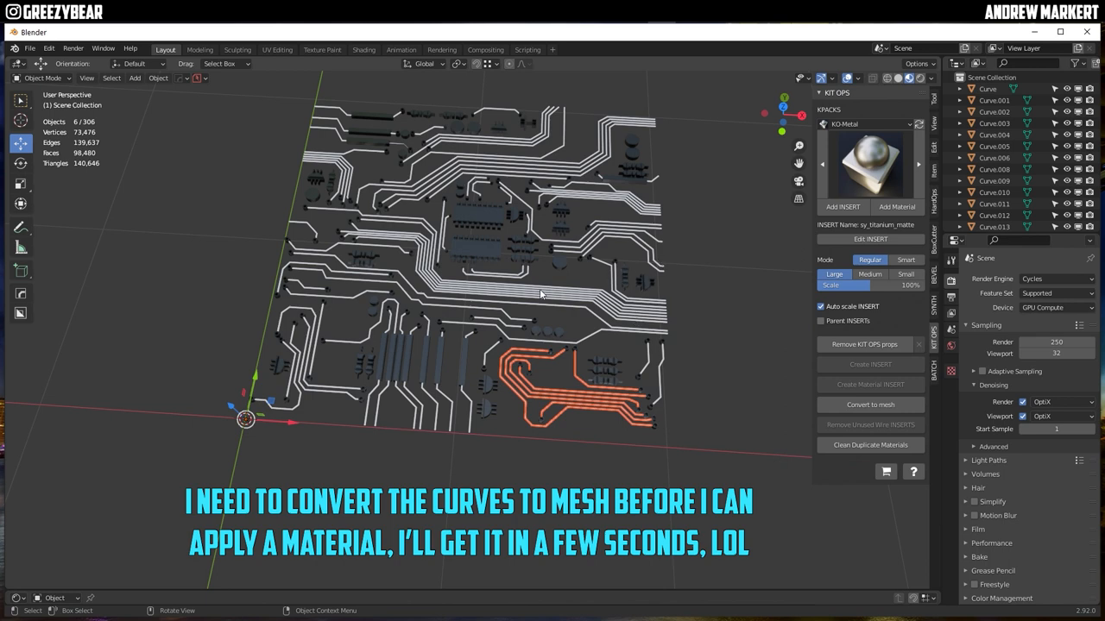
pyautogui.moveTo(535, 292)
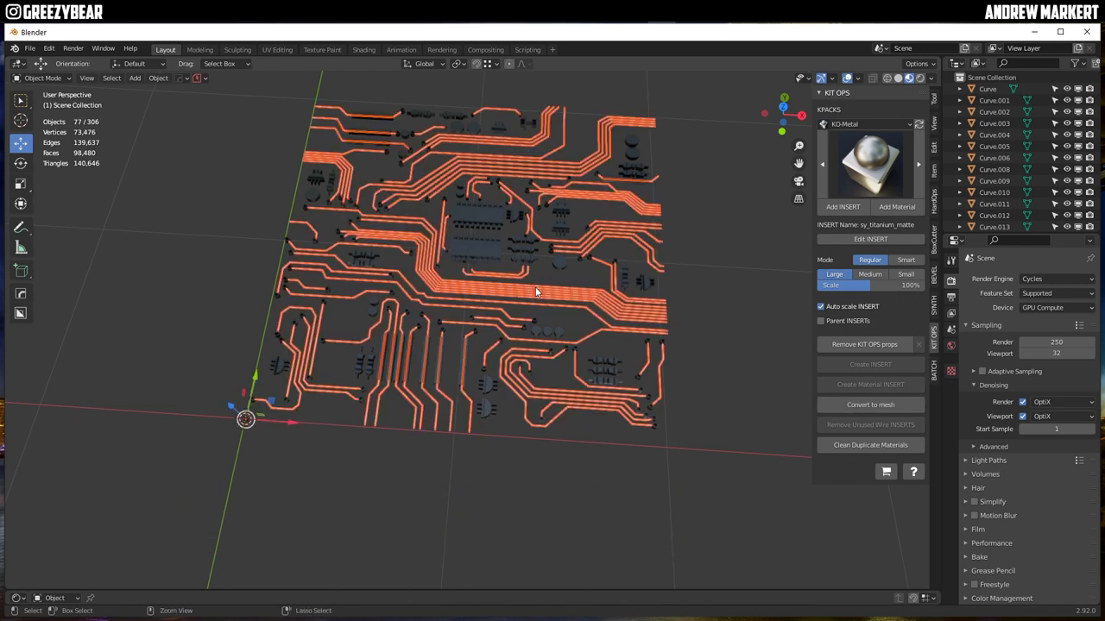
pyautogui.click(870, 404)
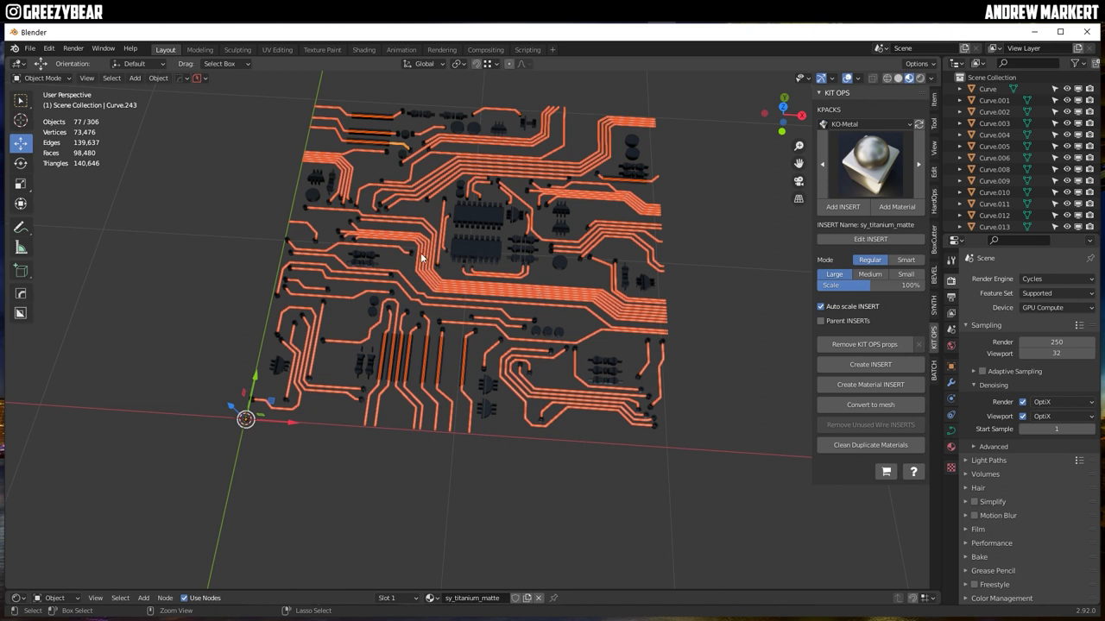
pyautogui.click(159, 78)
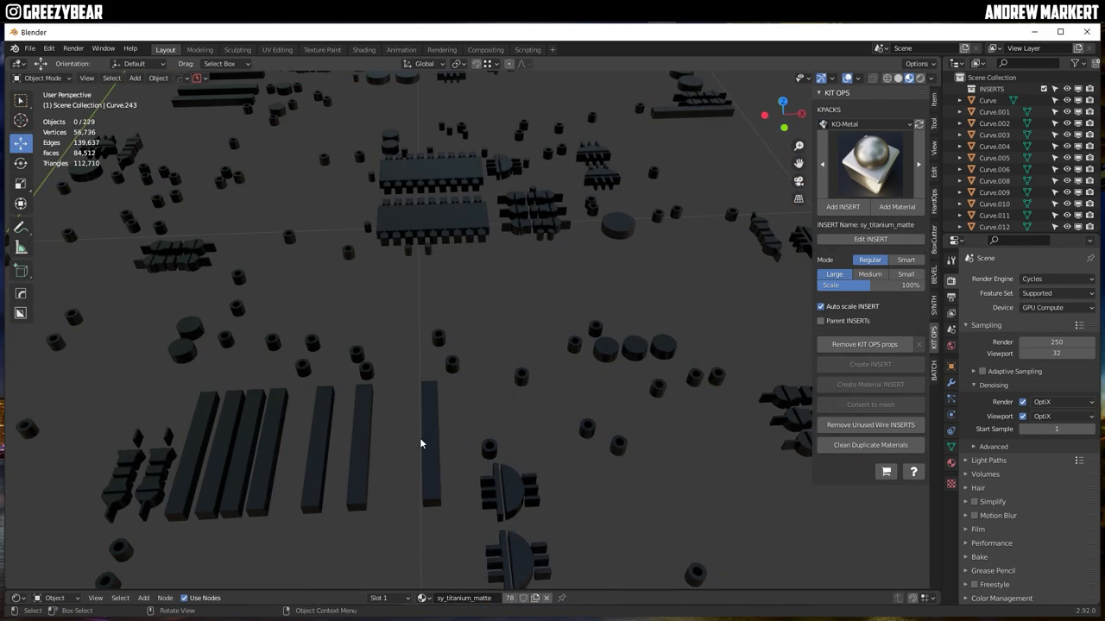
# - Assign titanium matte to the long component bar and both sets of chip pins
pyautogui.click(430, 440)
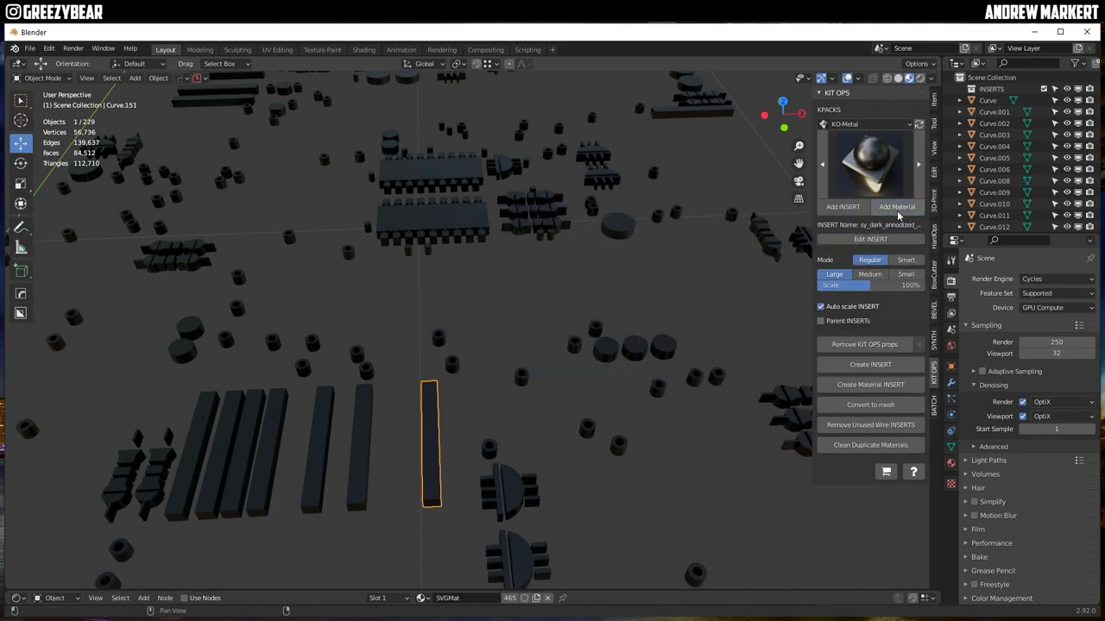
pyautogui.click(896, 207)
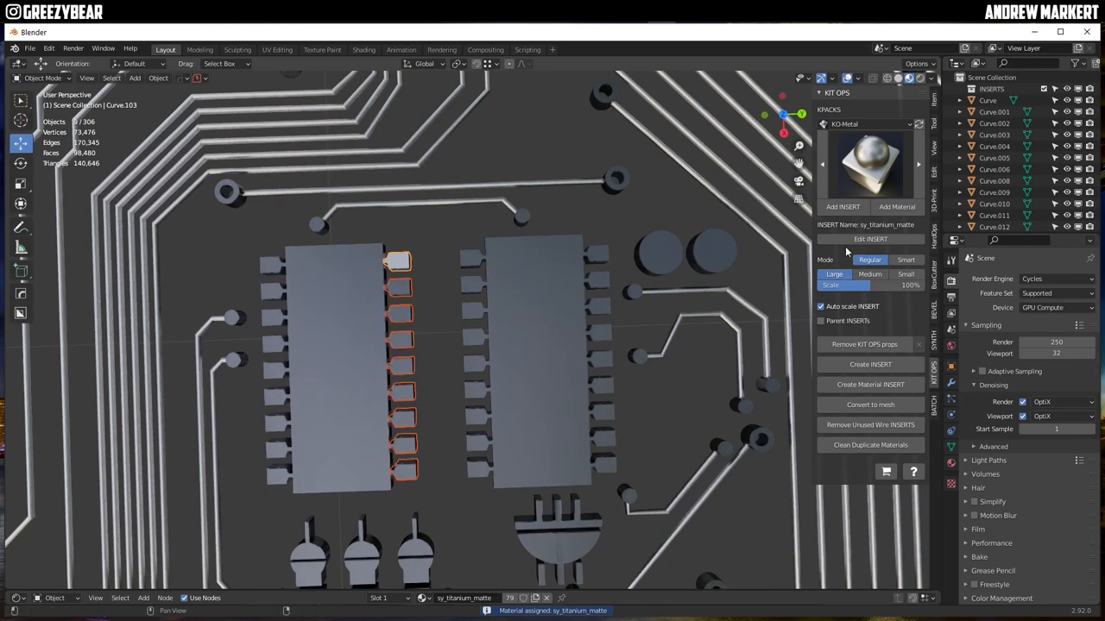
pyautogui.click(896, 207)
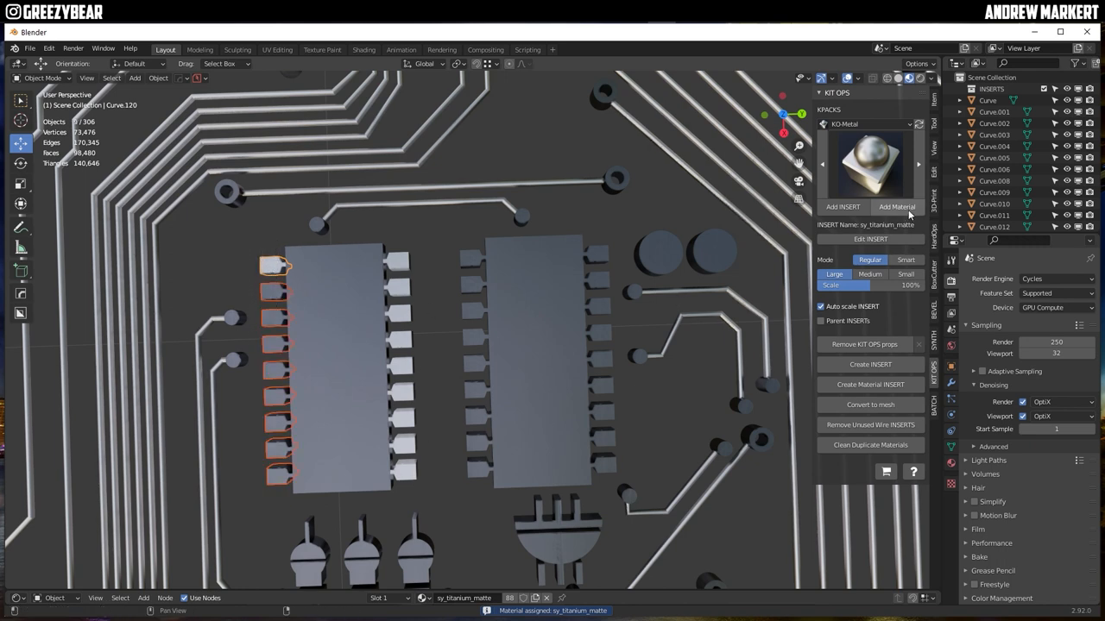
pyautogui.click(473, 259)
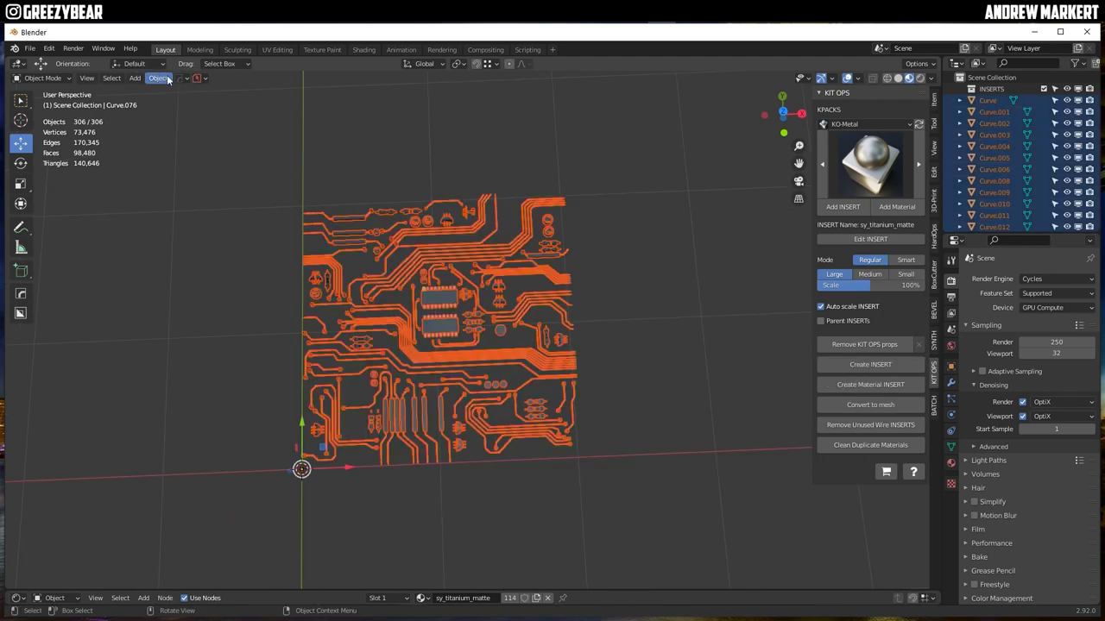
# - Set the board's origin, centre it on the world origin and apply all transforms
pyautogui.click(159, 77)
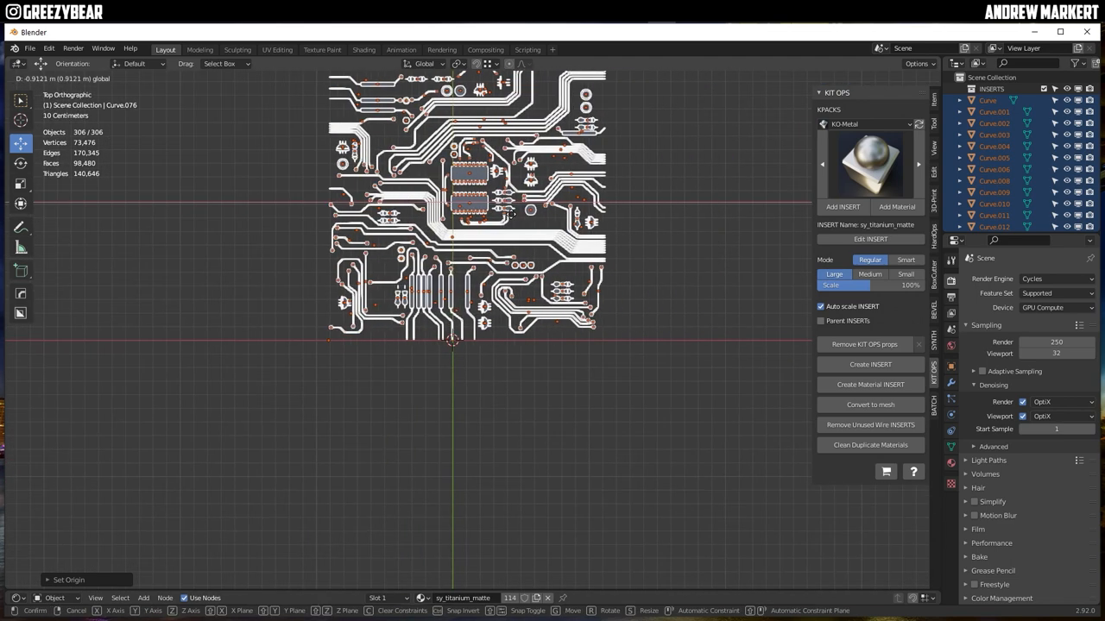
pyautogui.moveTo(466, 199); pyautogui.dragTo(452, 328)
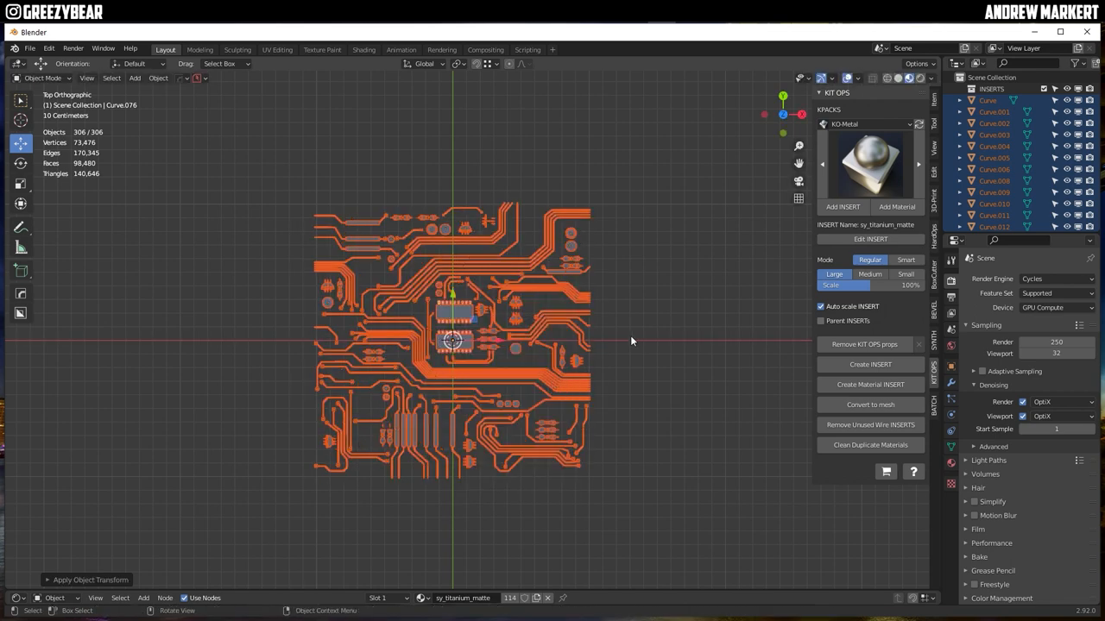
# - Add a plane under the circuit board and display it as wireframe
pyautogui.click(135, 77)
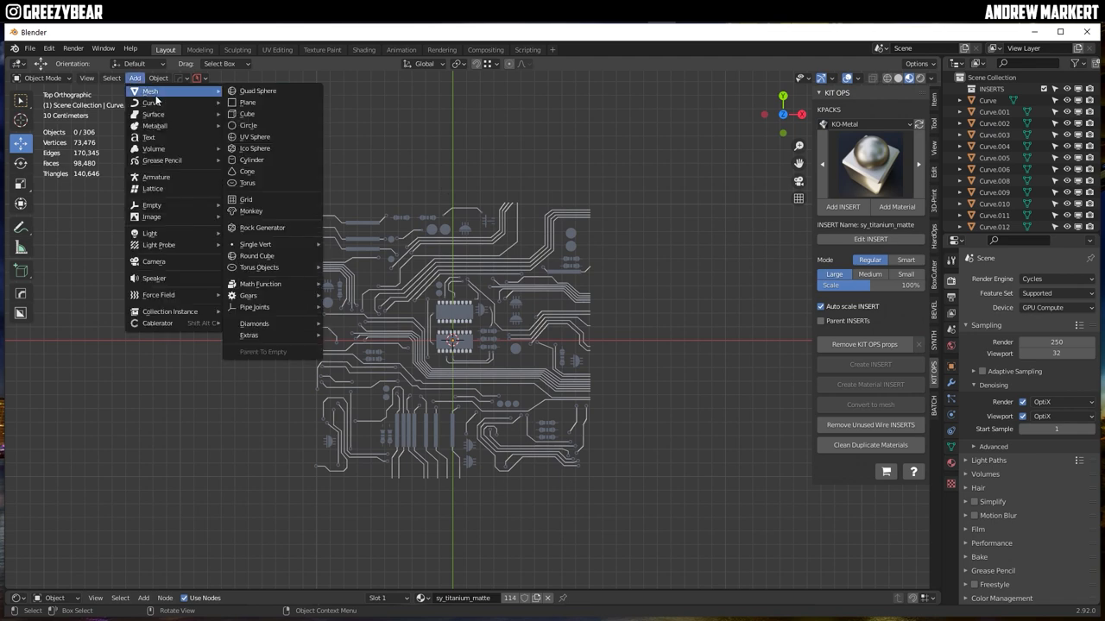
pyautogui.click(249, 101)
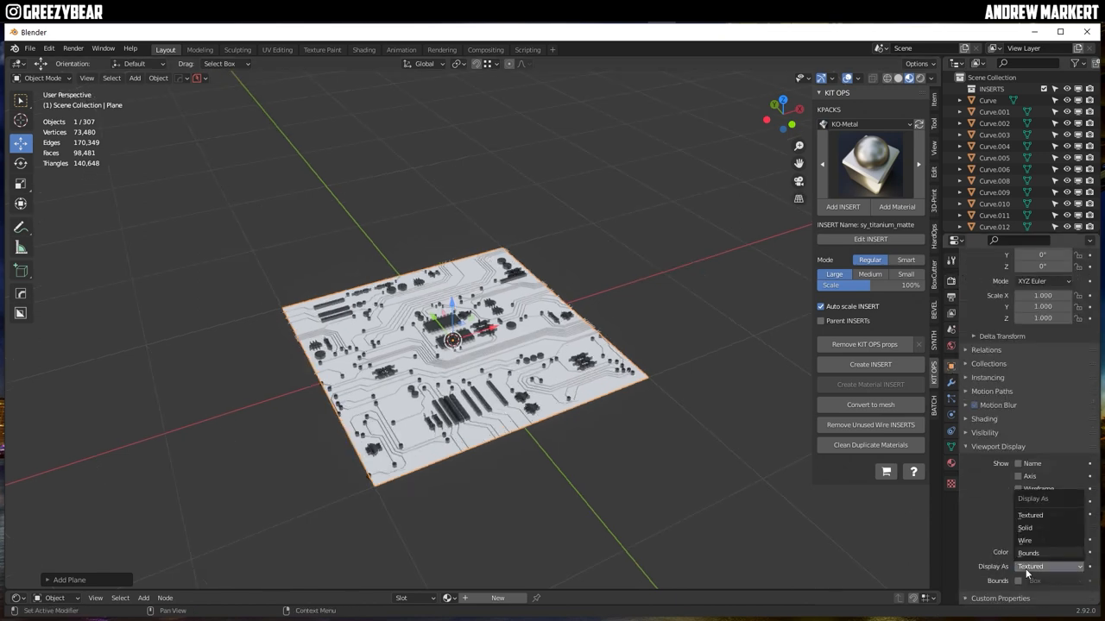
pyautogui.click(1026, 540)
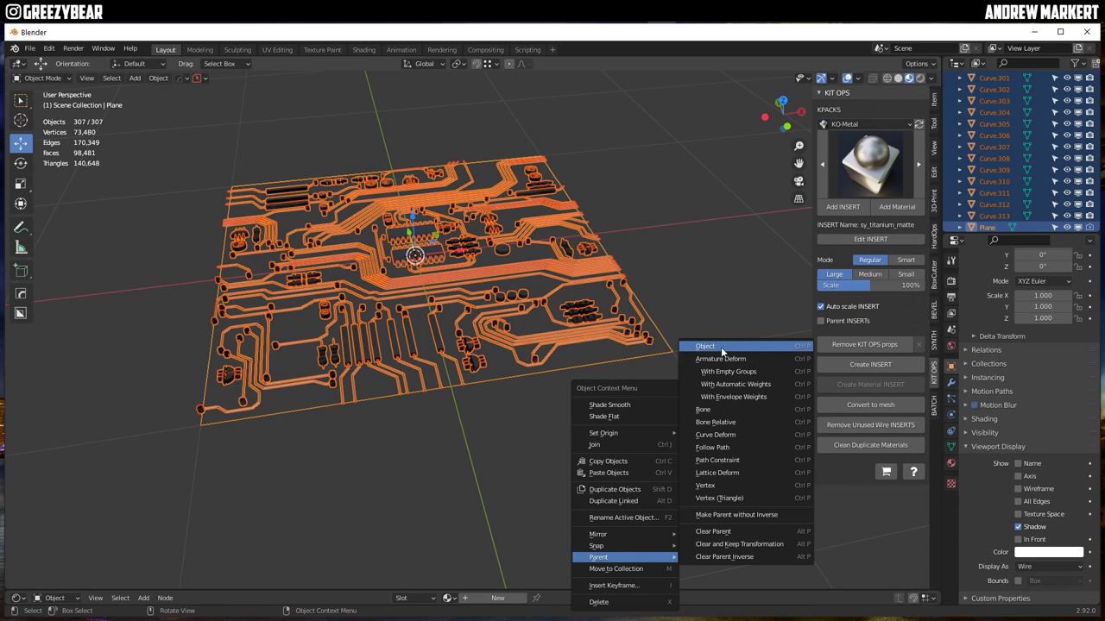
# - Parent all board trace and component objects to the plane
pyautogui.click(705, 345)
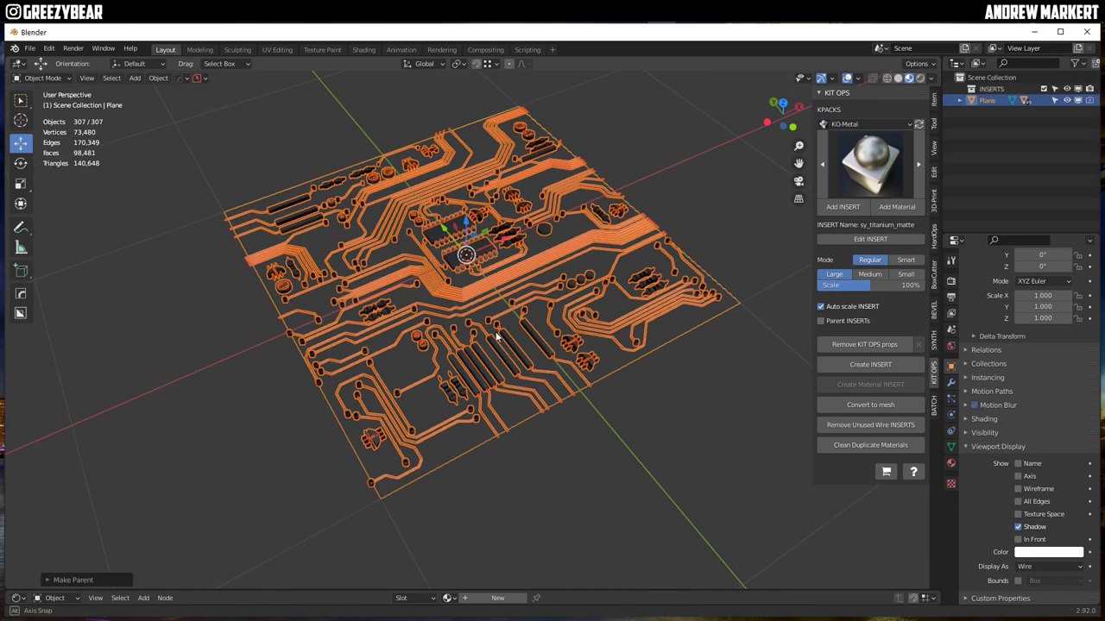
pyautogui.moveTo(497, 337); pyautogui.dragTo(314, 109)
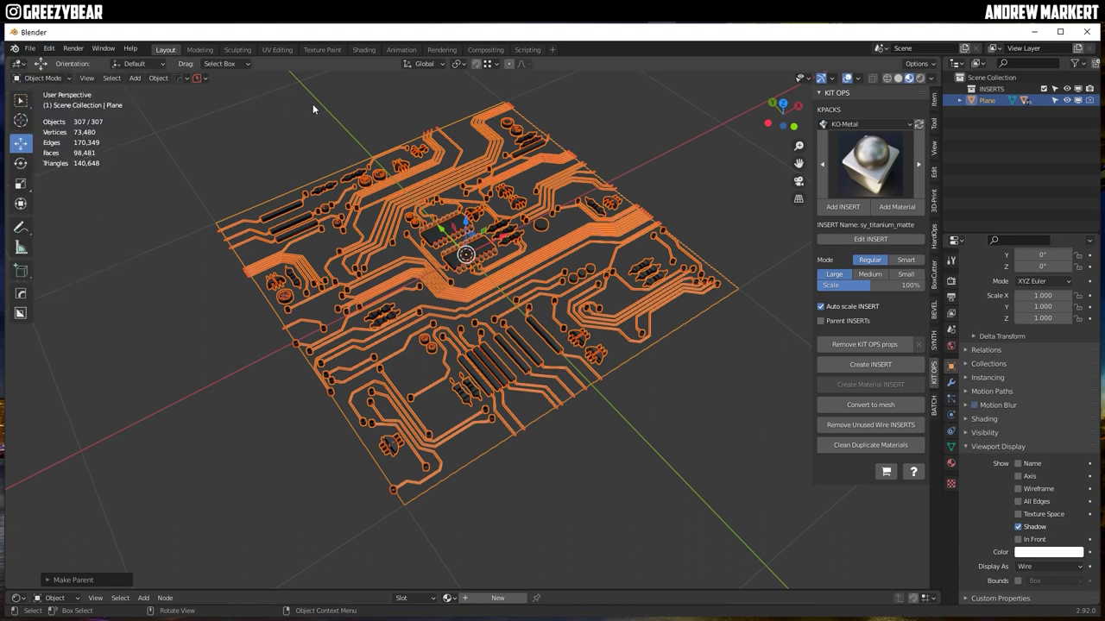
# - Clean duplicate materials from the board scene via the KIT OPS panel
pyautogui.click(196, 265)
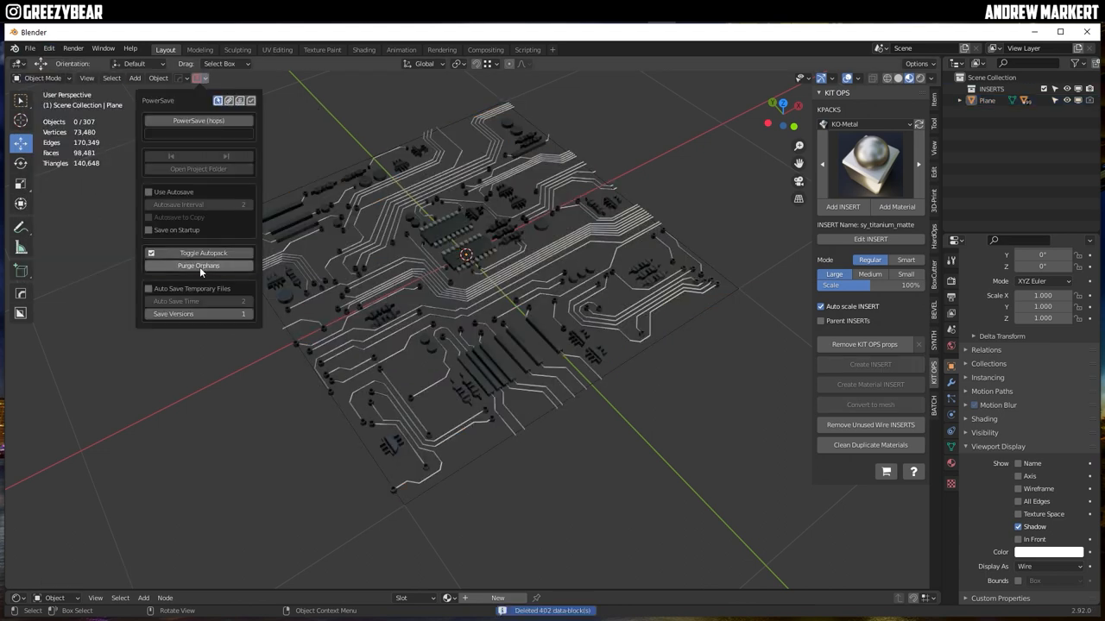
pyautogui.click(870, 445)
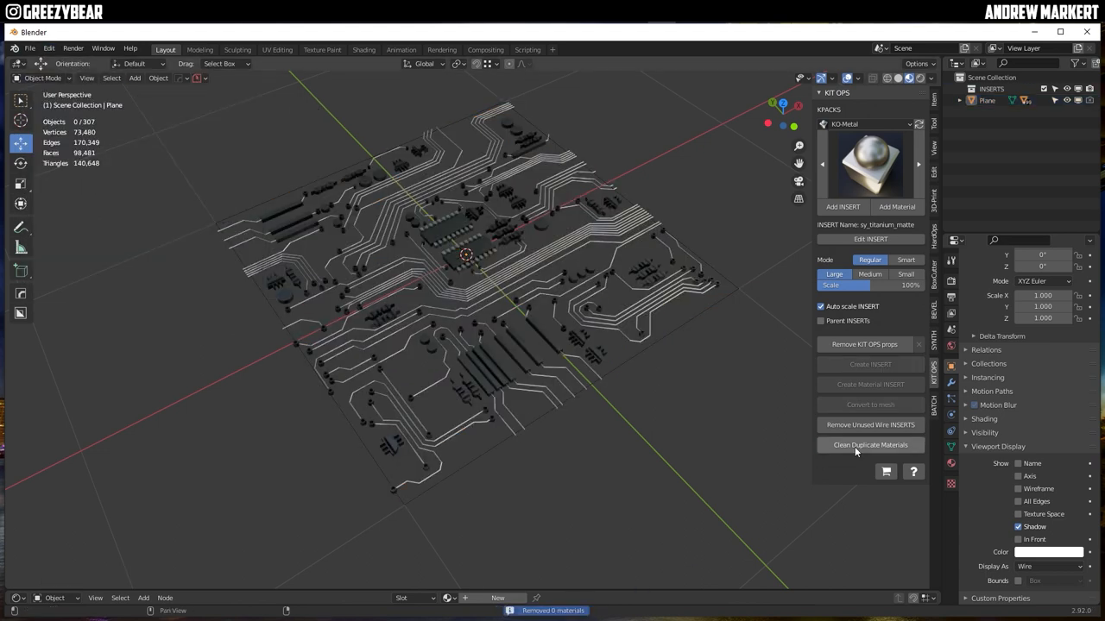
# - Save the board scene as systemchiporiginal.blend in C:\KITBASHING\BATCH
pyautogui.click(31, 49)
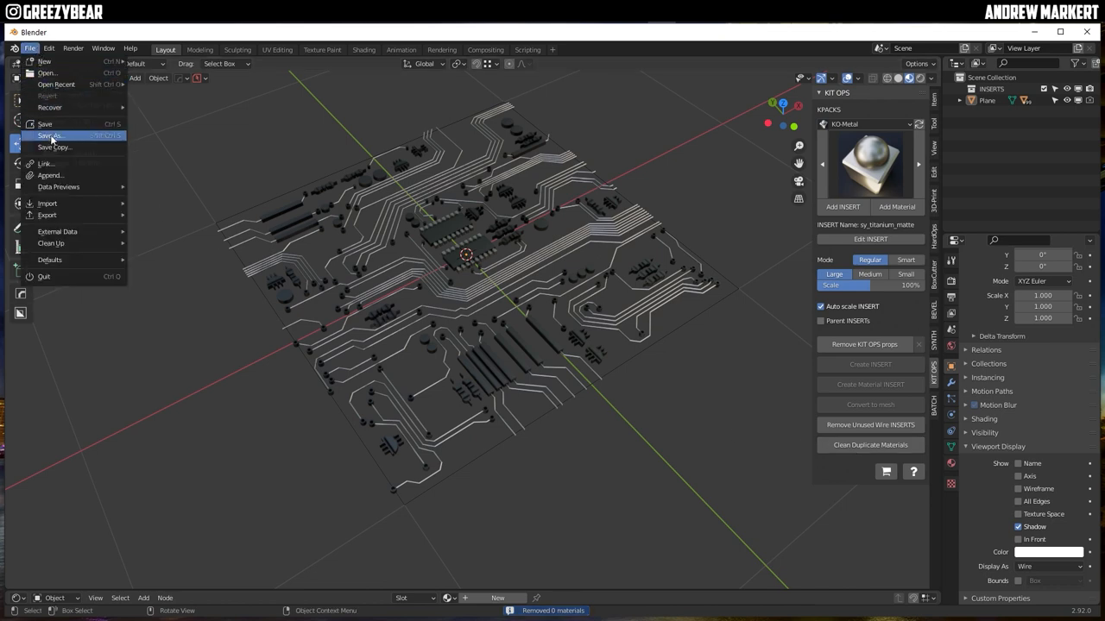
pyautogui.click(50, 134)
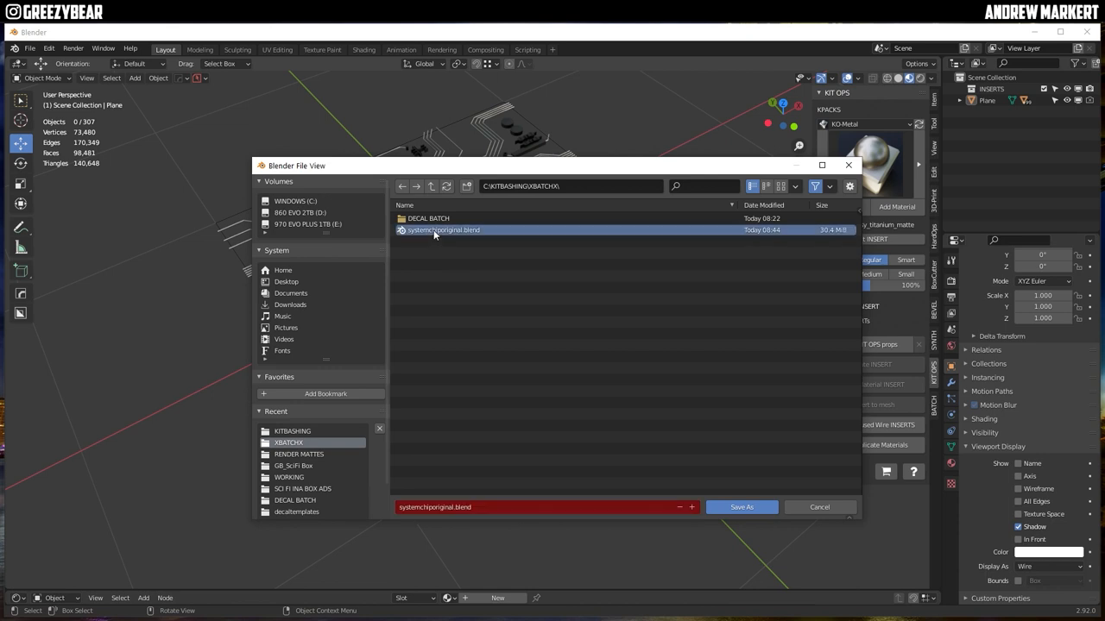
pyautogui.click(740, 507)
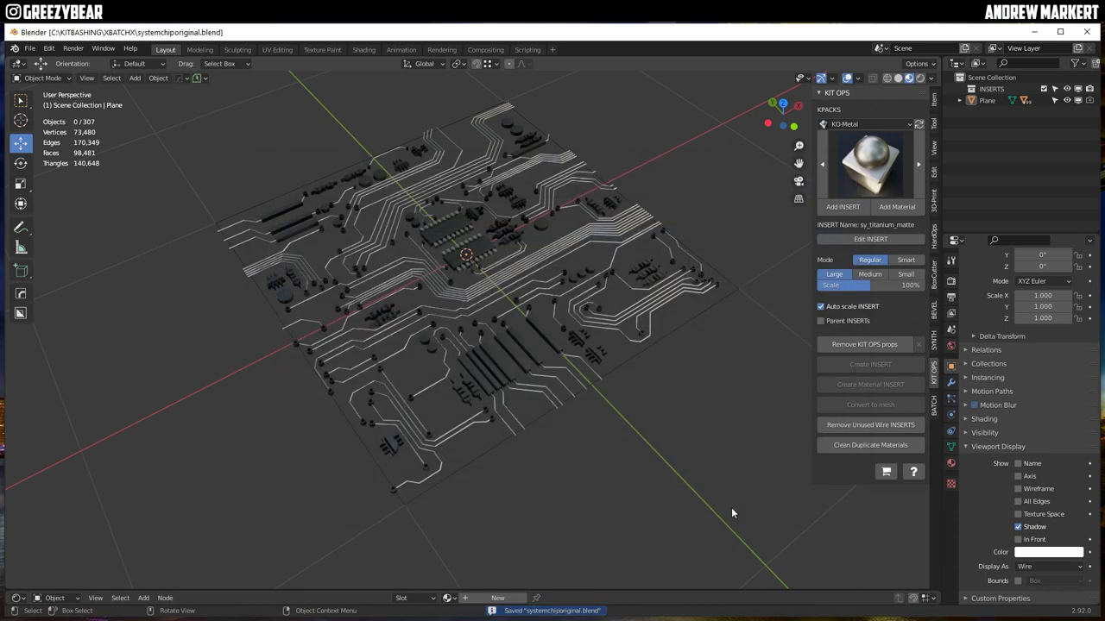
pyautogui.moveTo(607, 362)
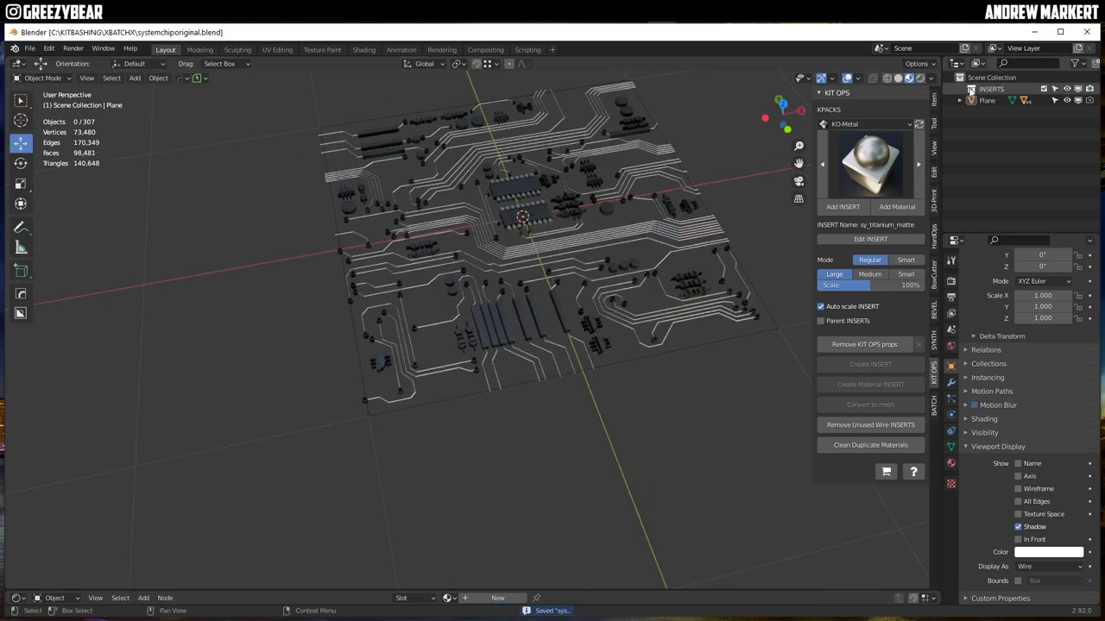
# - Select the board plane and start Create INSERT, loading it into the KIT OPS factory scene
pyautogui.click(870, 424)
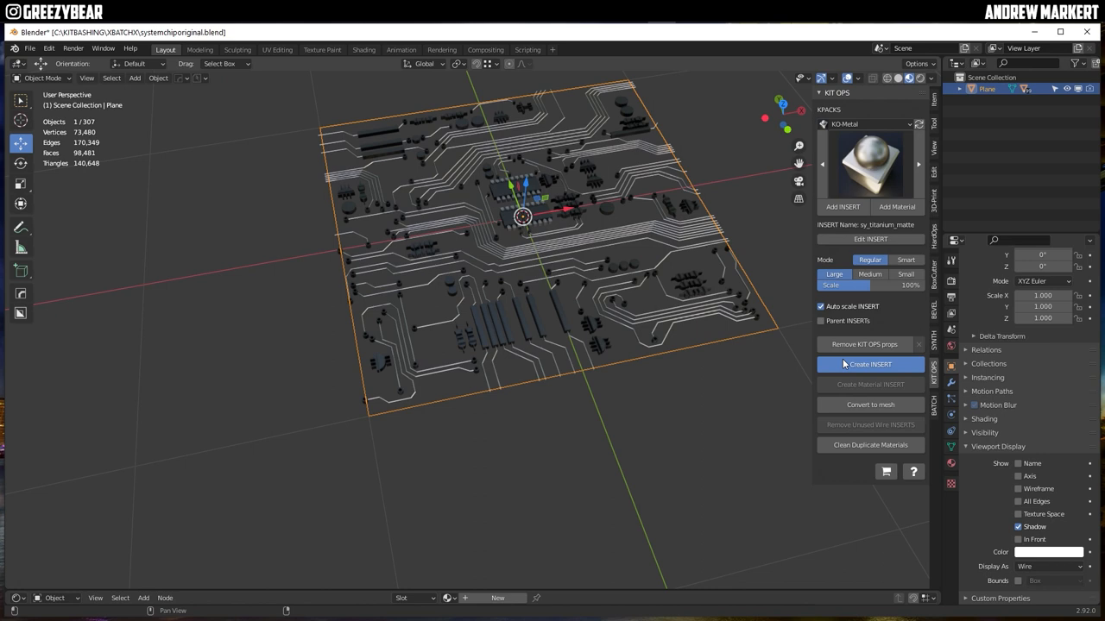
pyautogui.click(870, 365)
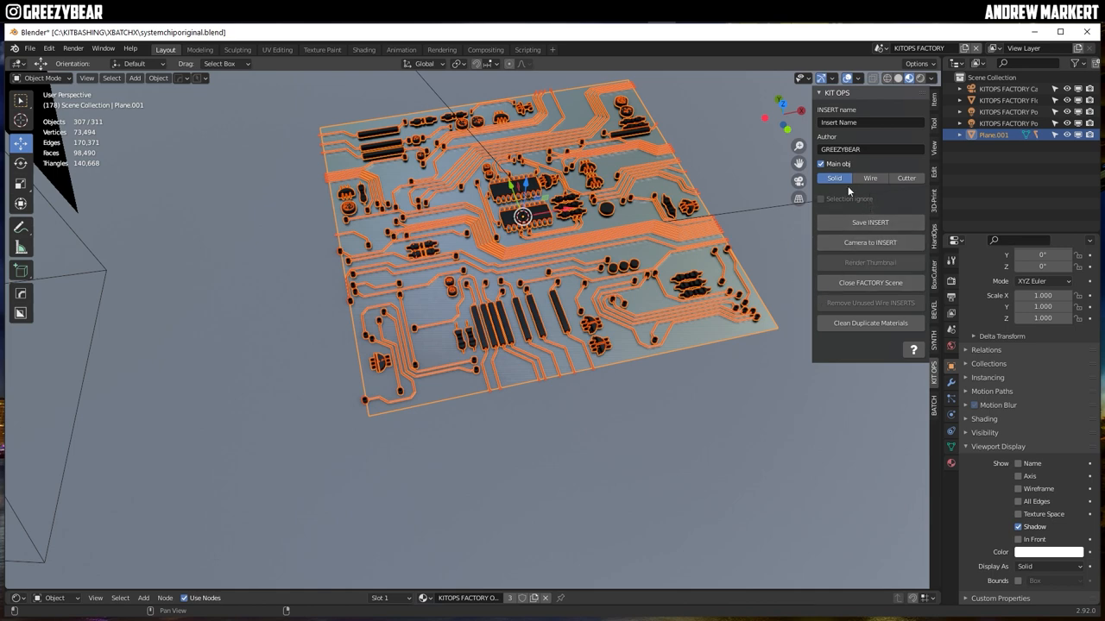
# - Name the INSERT system_chip03 and save the board as a KIT OPS INSERT
pyautogui.click(870, 178)
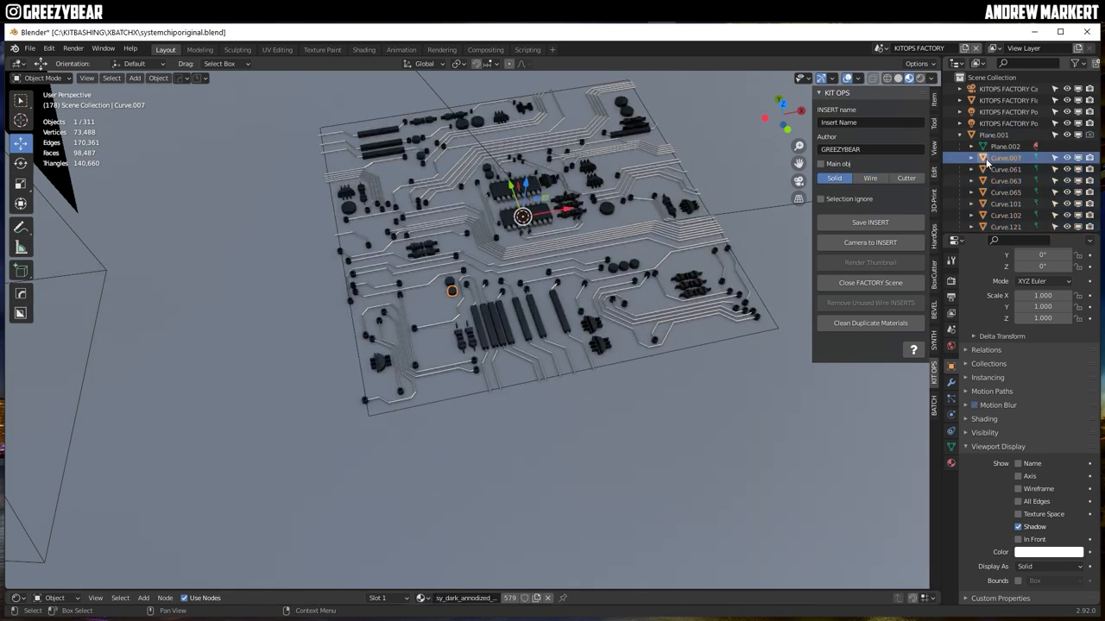
pyautogui.click(1005, 169)
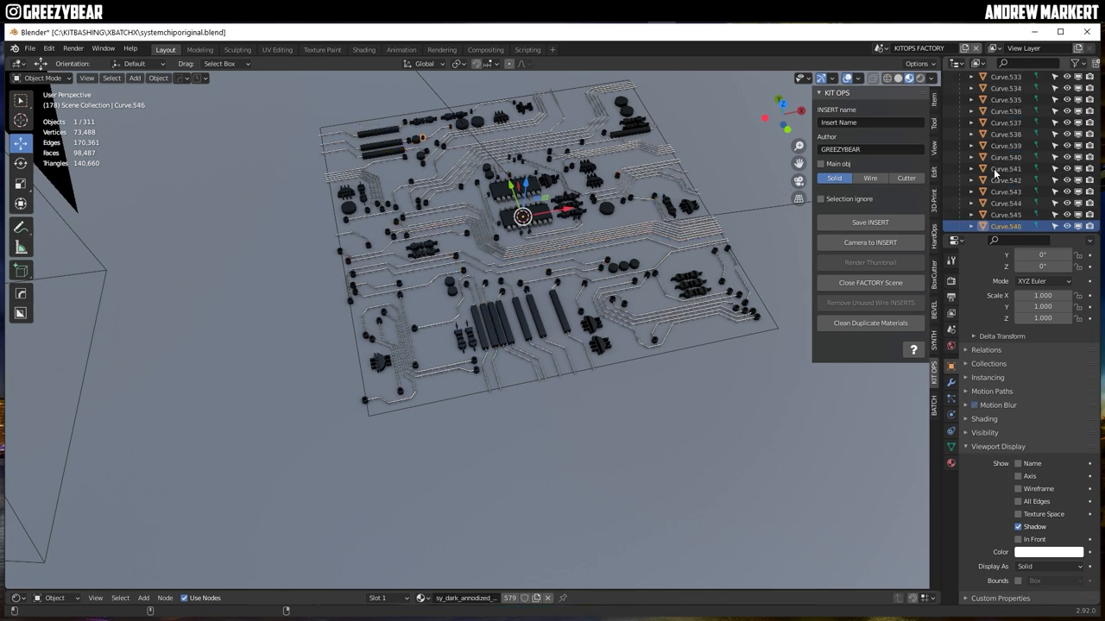
pyautogui.scroll(-3)
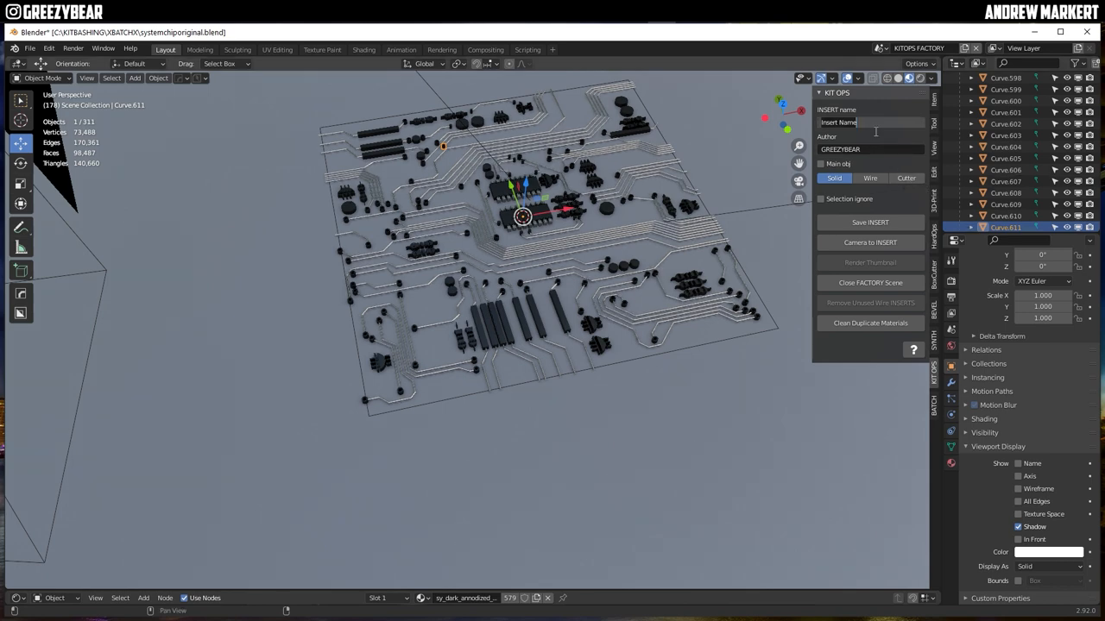
pyautogui.write('system_chip03')
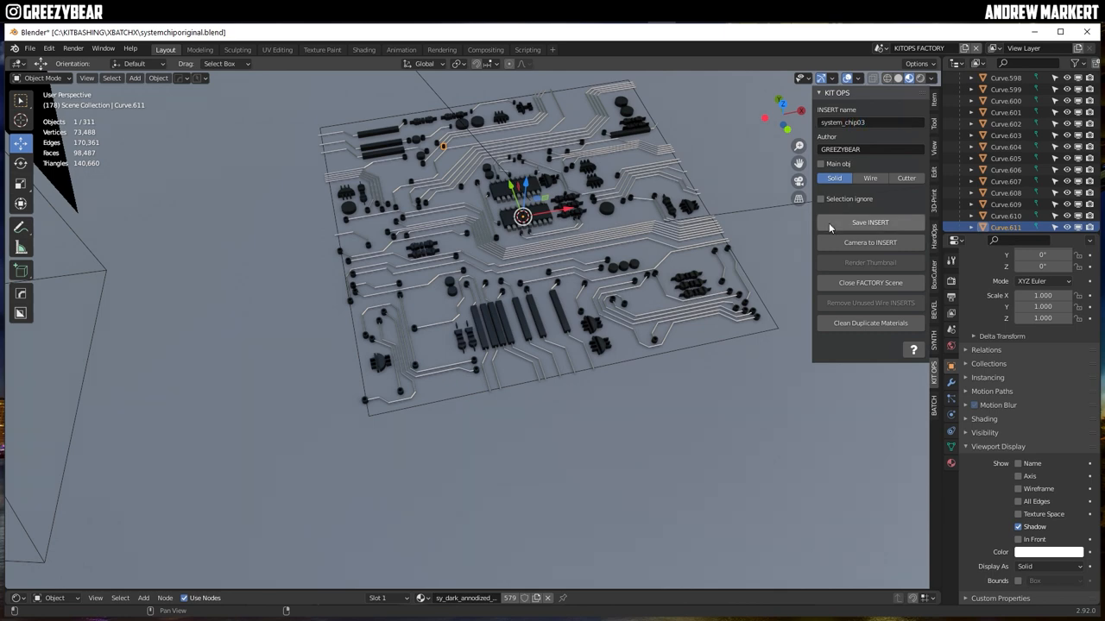
pyautogui.click(870, 221)
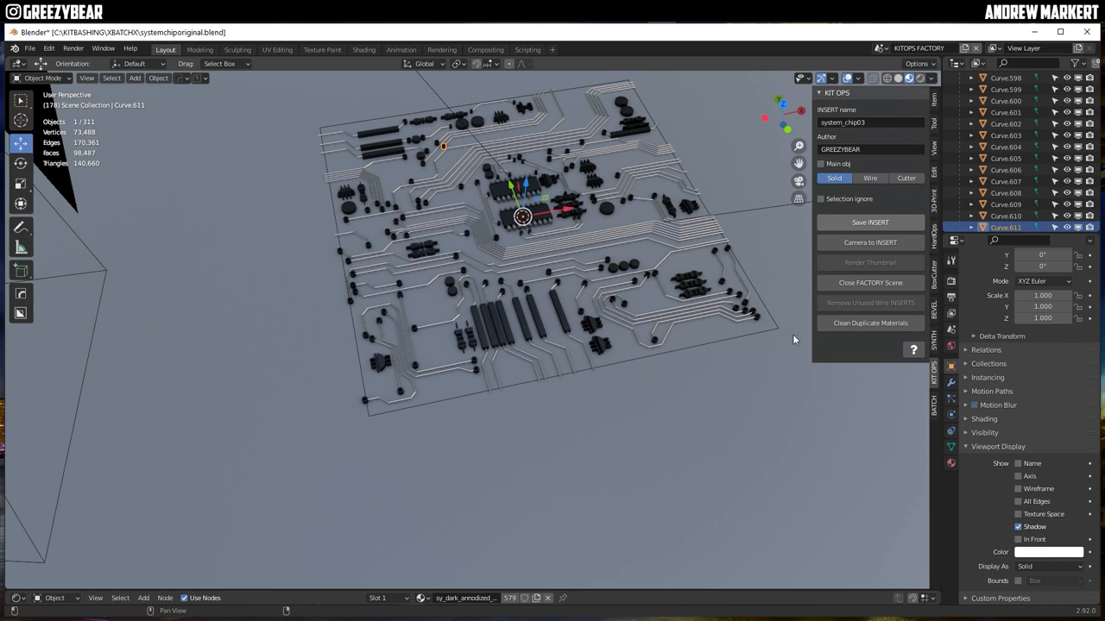
pyautogui.moveTo(825, 287)
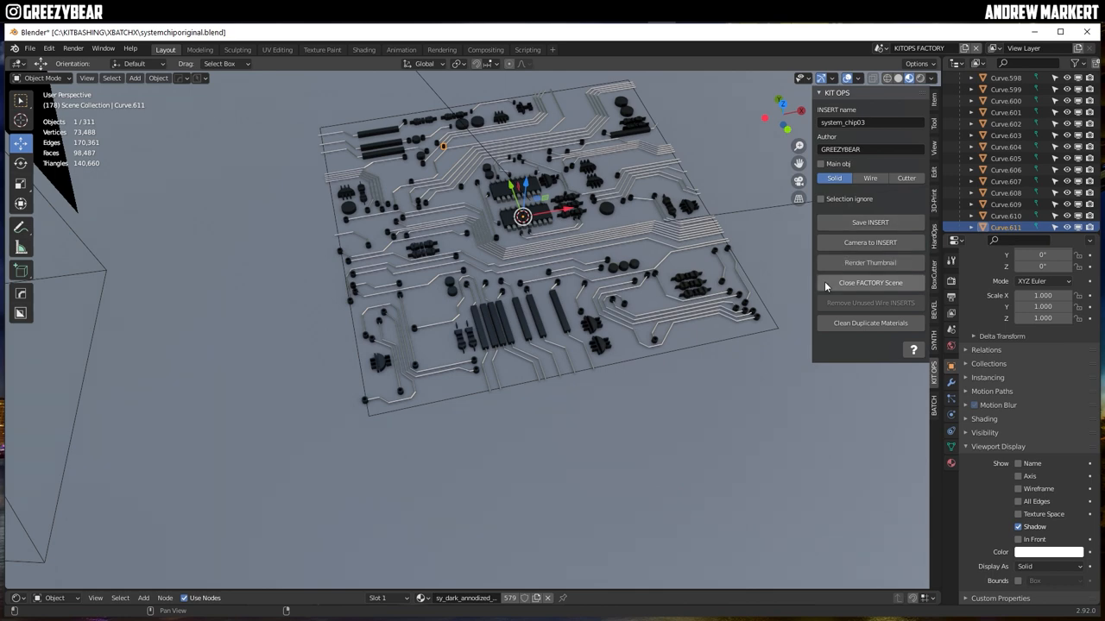
# - Close the KIT OPS factory scene
pyautogui.click(870, 284)
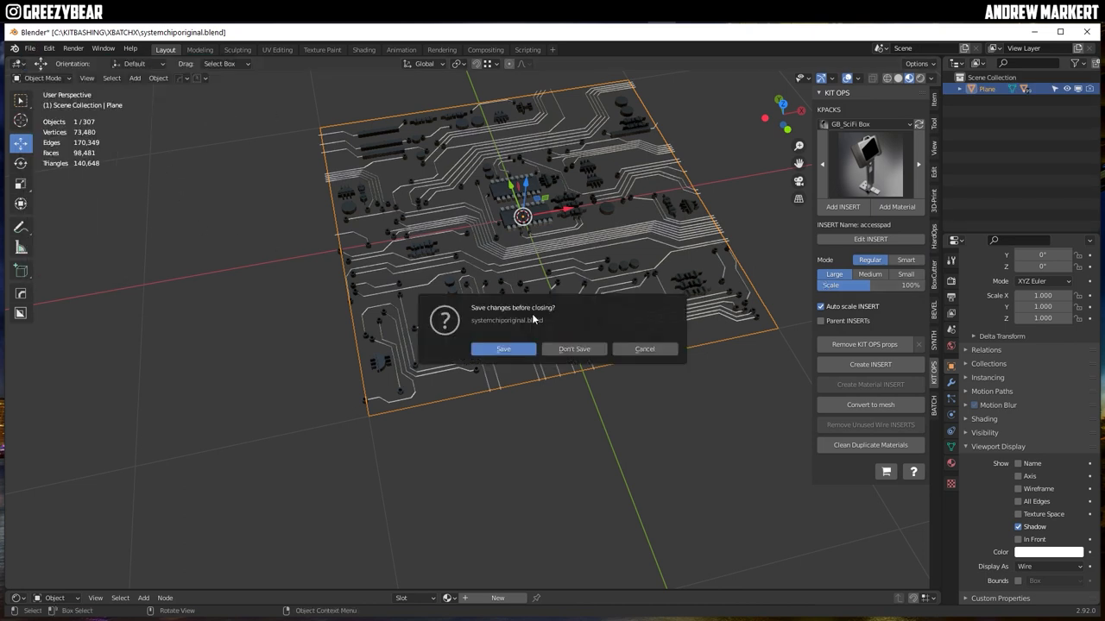
# - Discard the factory file without saving and add a default cube to the new scene
pyautogui.click(573, 349)
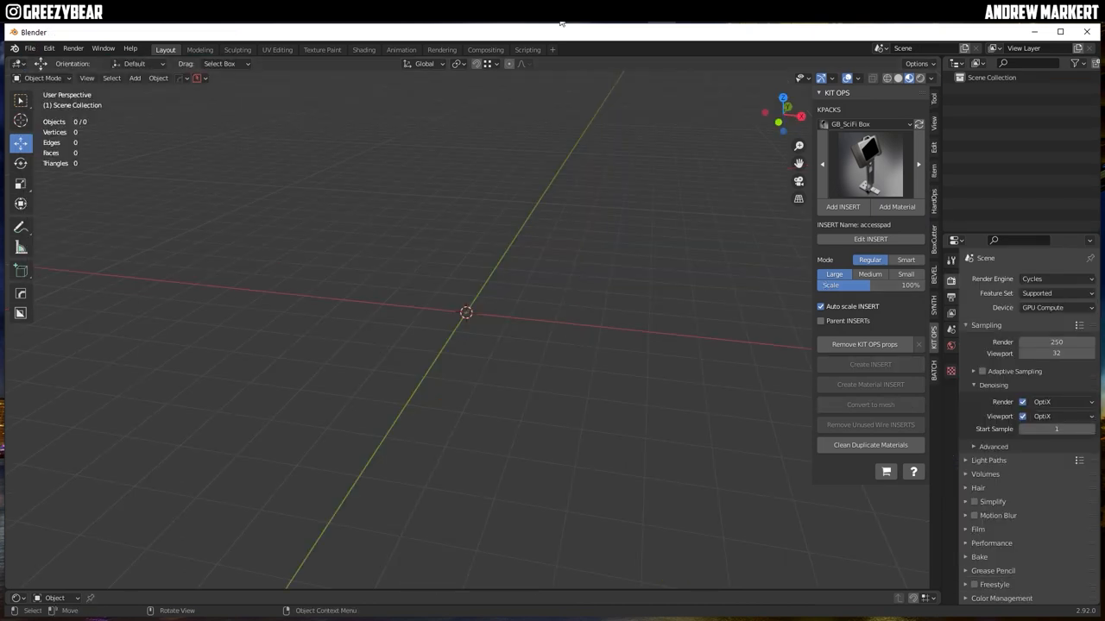
pyautogui.click(135, 78)
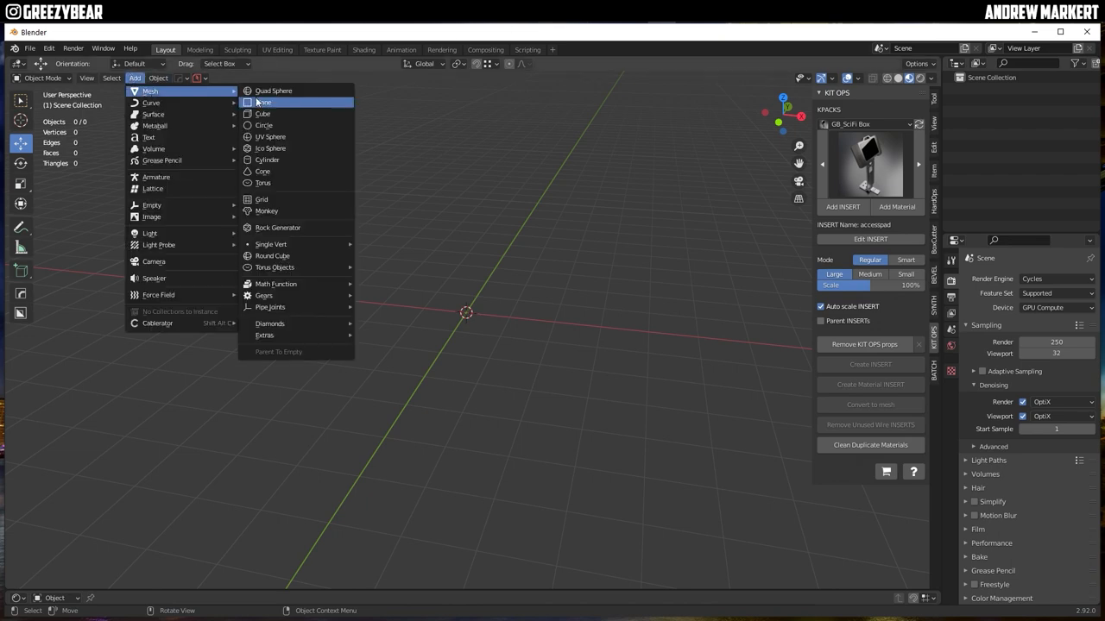
pyautogui.click(263, 114)
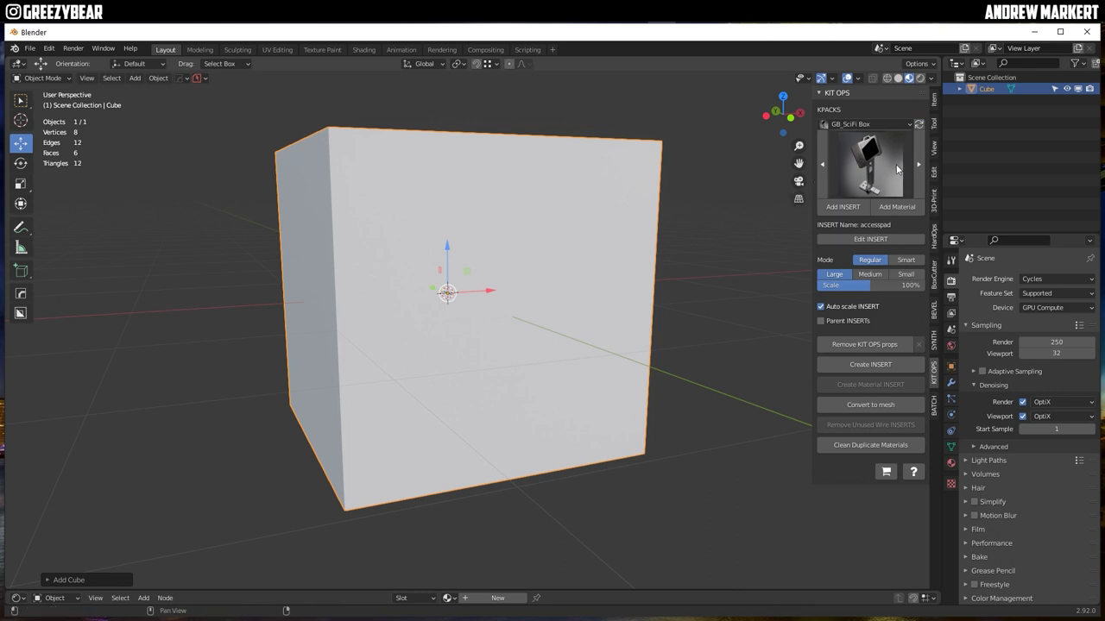
# - Place the system_chip03 insert on the cube face and give the cube sy_dark_annodized_matte material
pyautogui.click(870, 164)
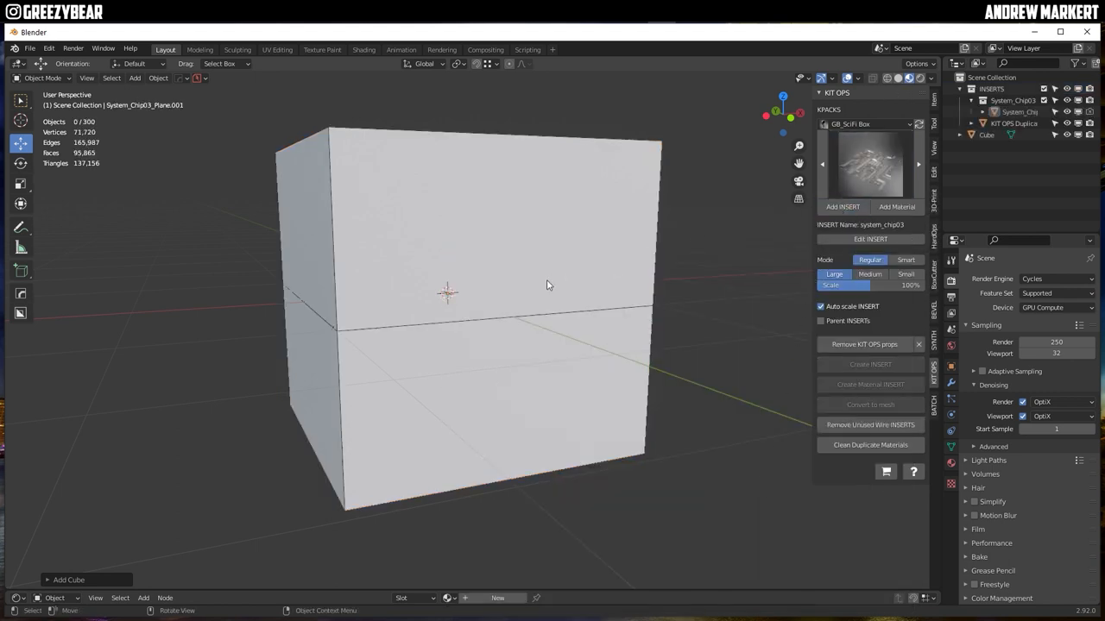
pyautogui.click(870, 273)
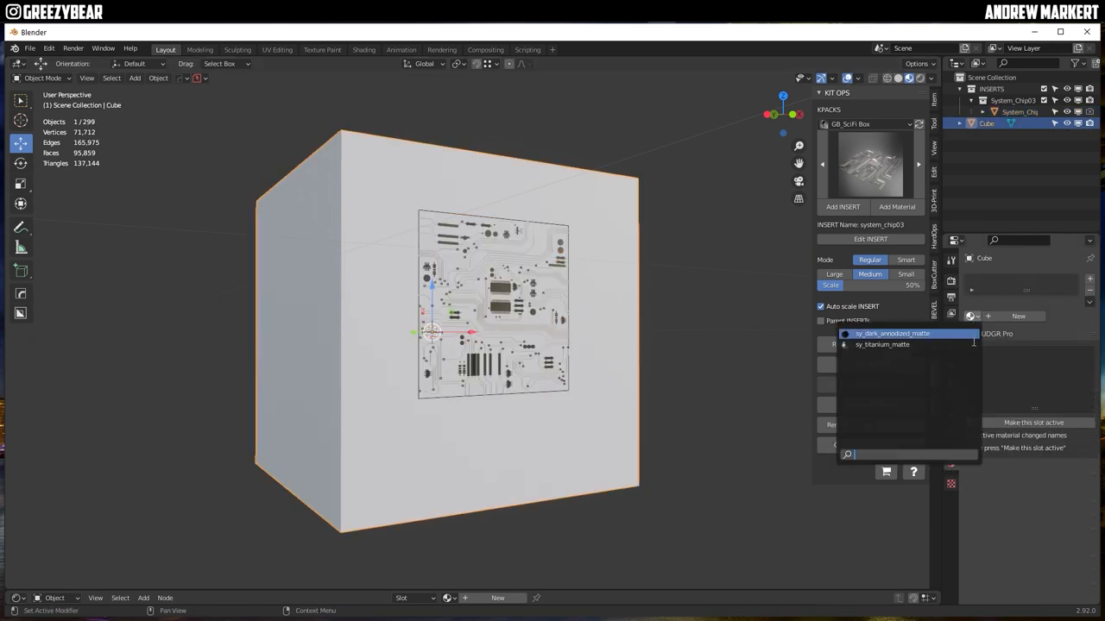
pyautogui.click(891, 333)
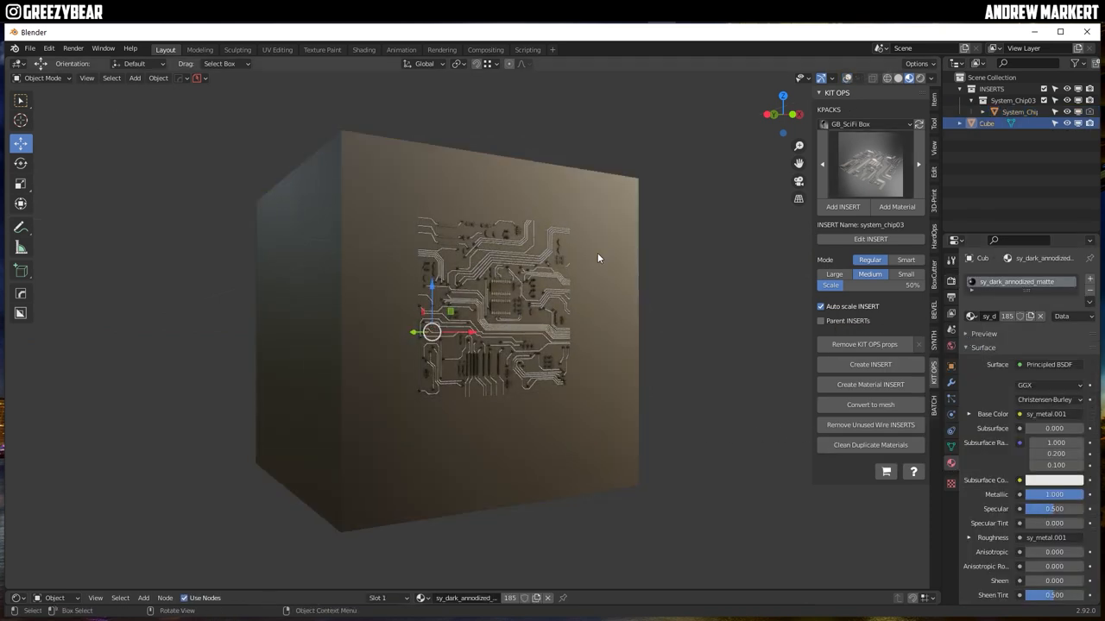